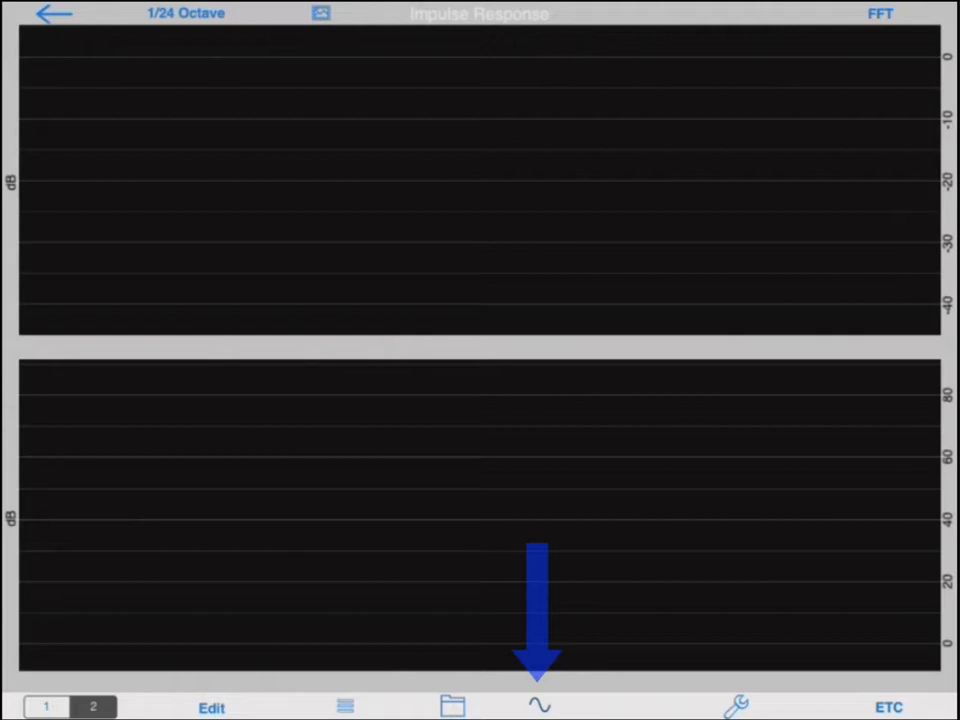
- Choose Impulse excitation, try 3, 5 and 10 second decays, then settle on 2 seconds
{"action": "left_click", "coordinate": [538, 704]}
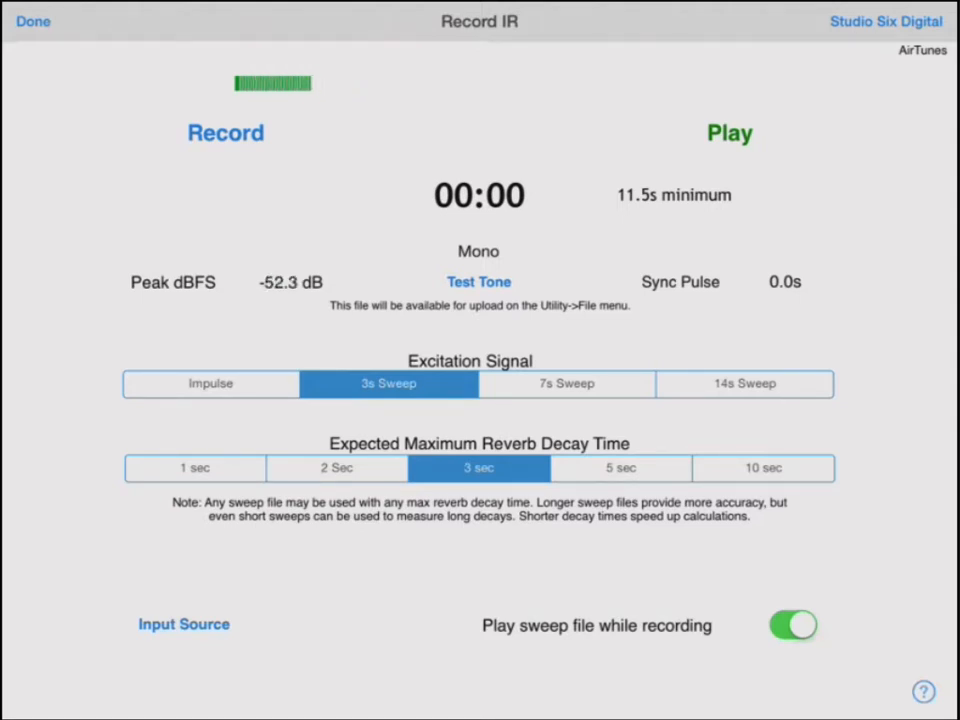
{"action": "left_click", "coordinate": [210, 384]}
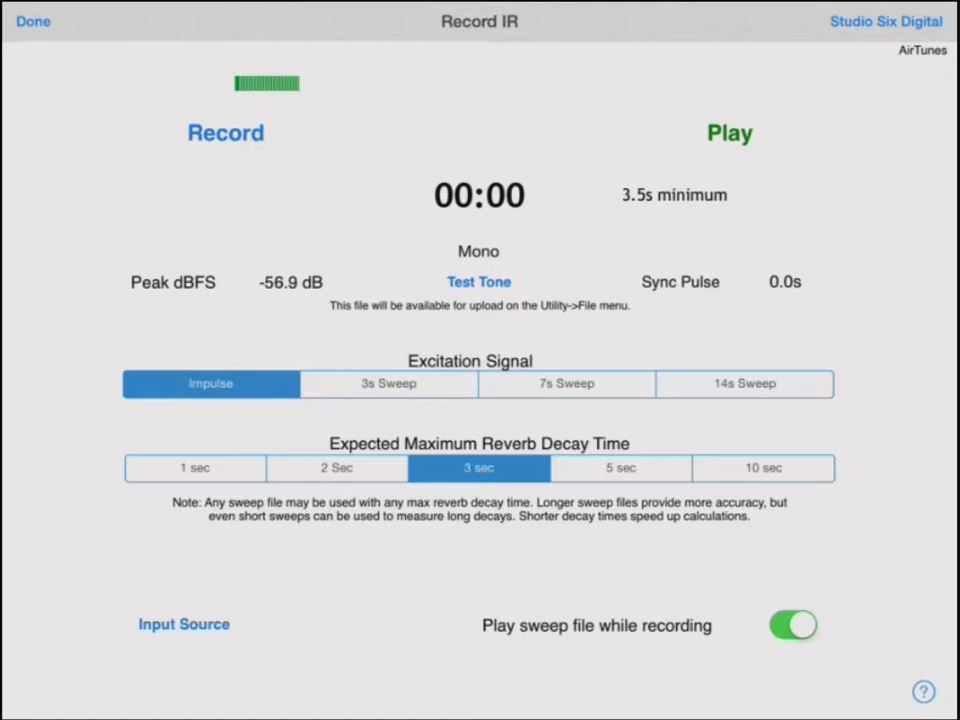
{"action": "left_click", "coordinate": [336, 467]}
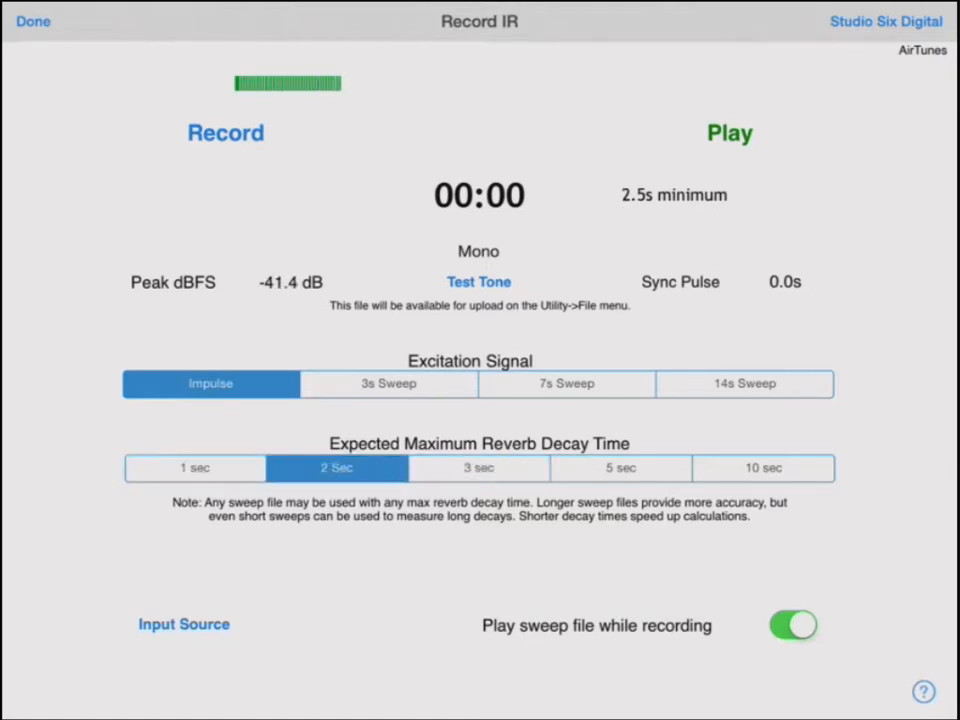
{"action": "left_click", "coordinate": [478, 468]}
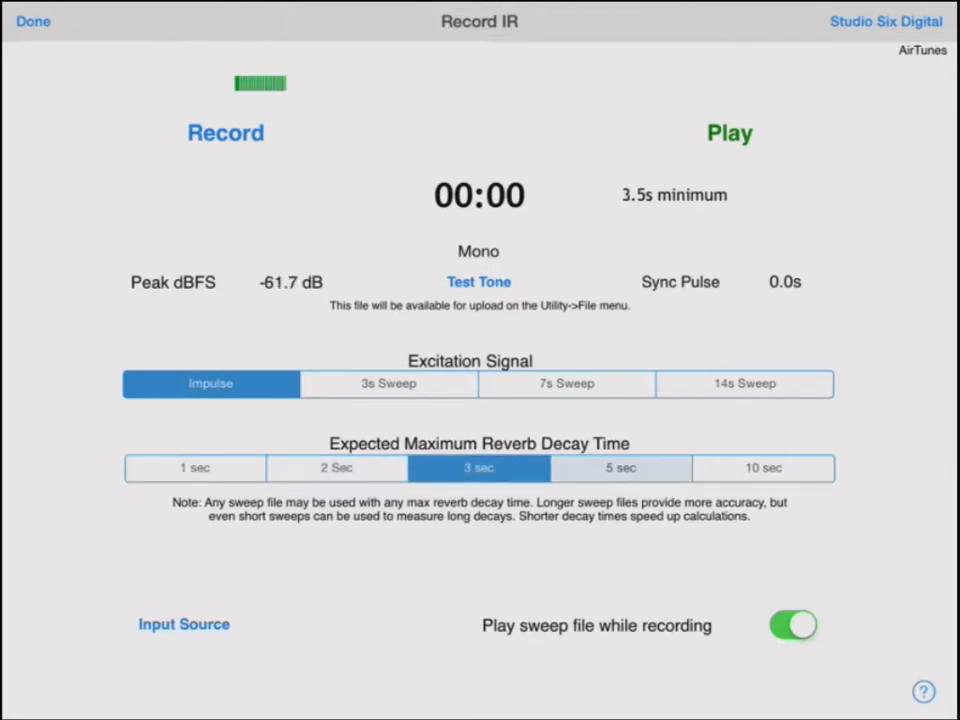
{"action": "left_click", "coordinate": [620, 468]}
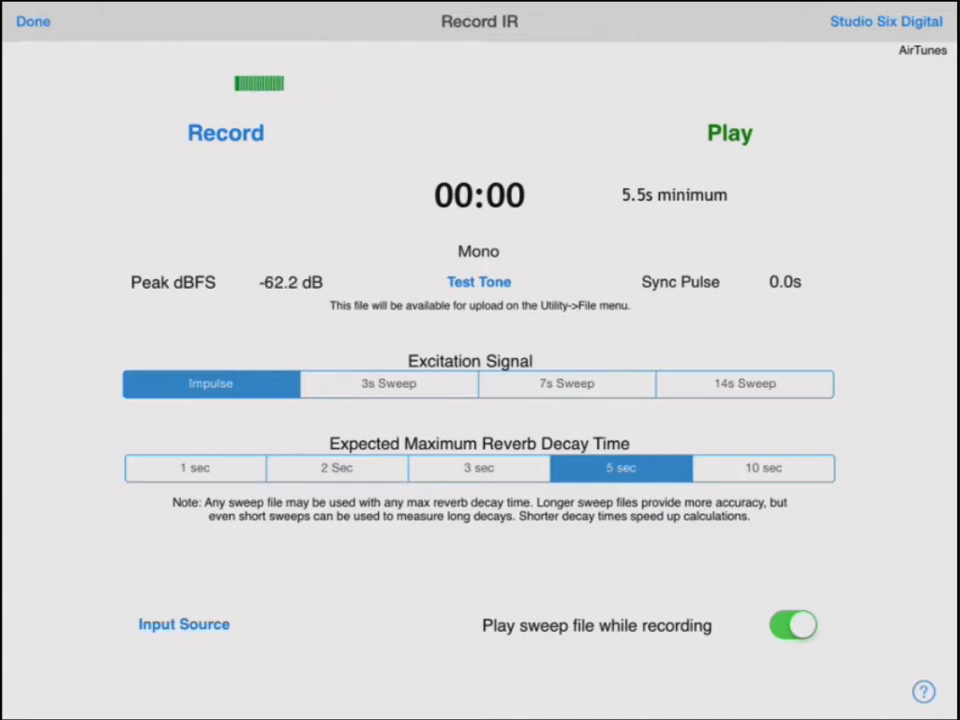
{"action": "left_click", "coordinate": [762, 468]}
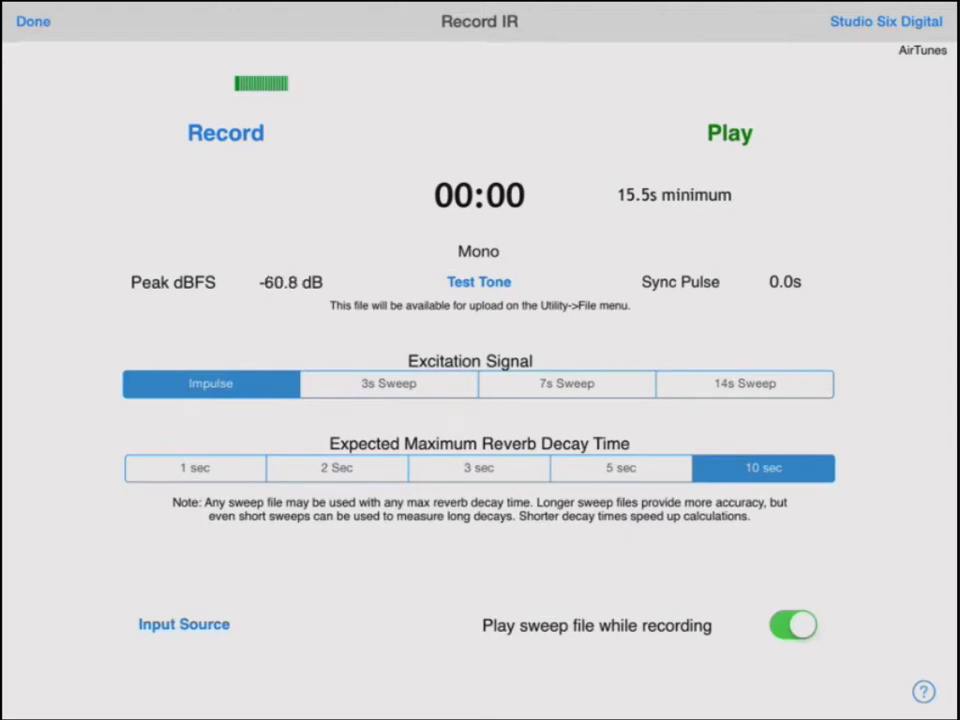
{"action": "left_click", "coordinate": [337, 468]}
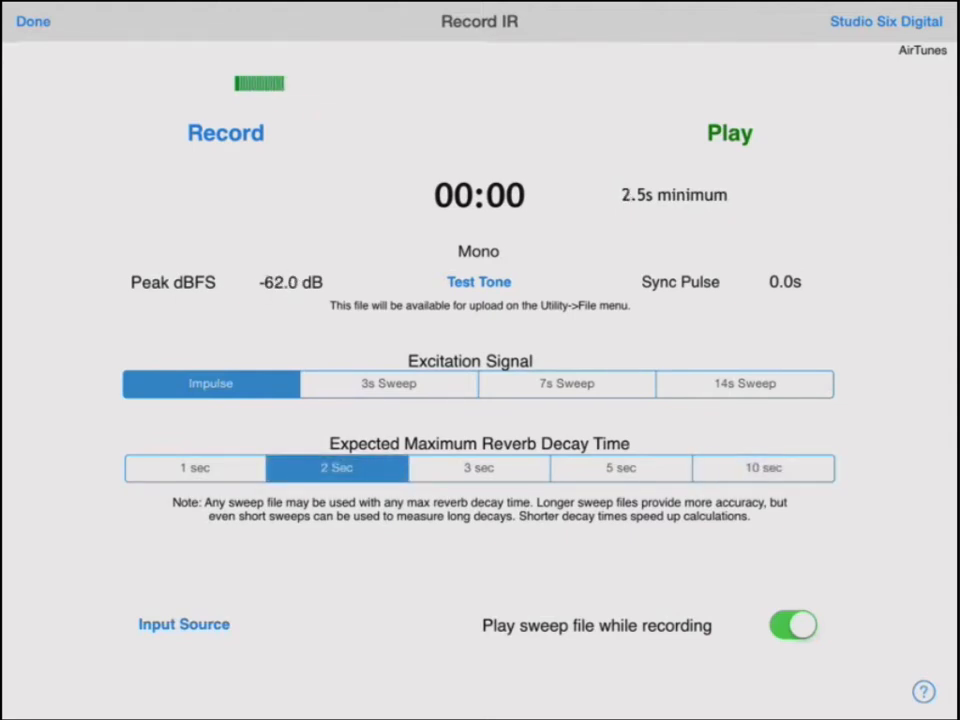
- Record a clap into IR000.wav, play it back, then view its graphs
{"action": "left_click", "coordinate": [225, 133]}
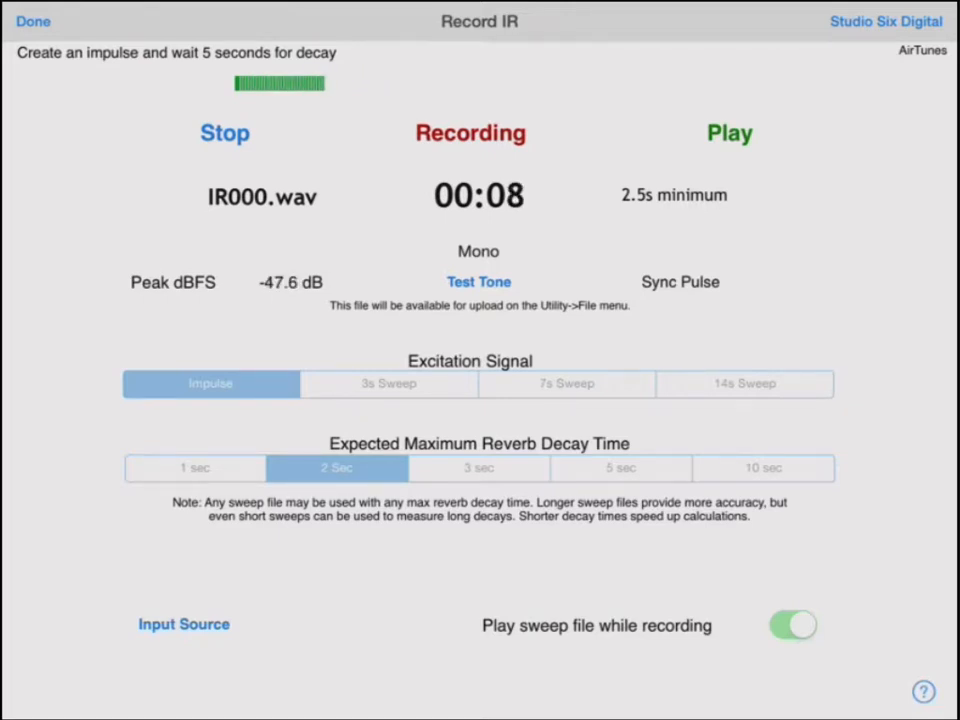
{"action": "left_click", "coordinate": [224, 133]}
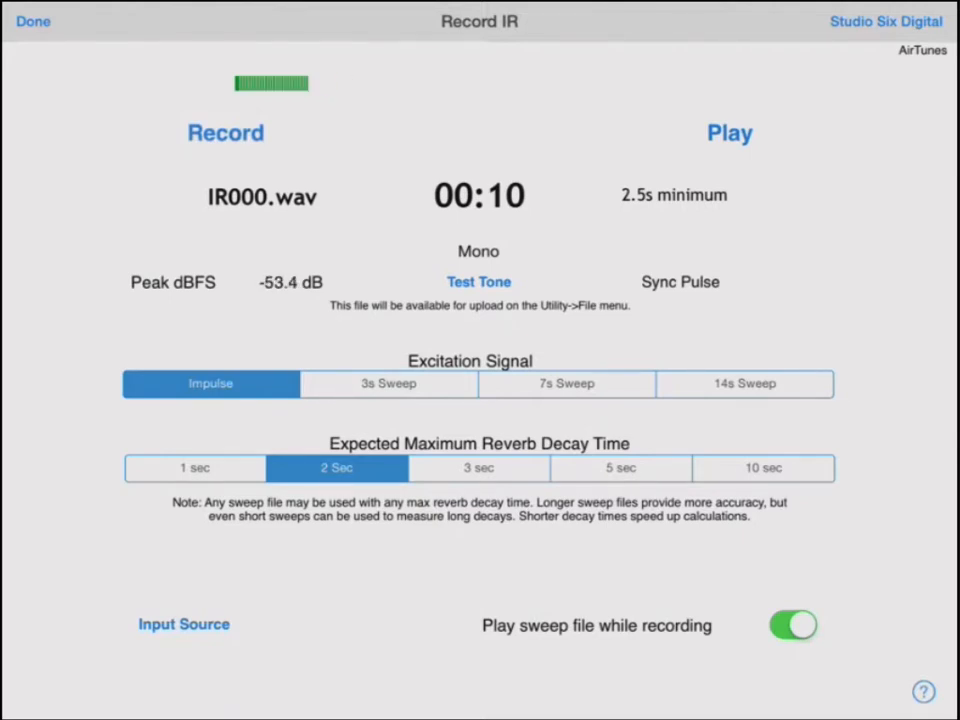
{"action": "left_click", "coordinate": [729, 133]}
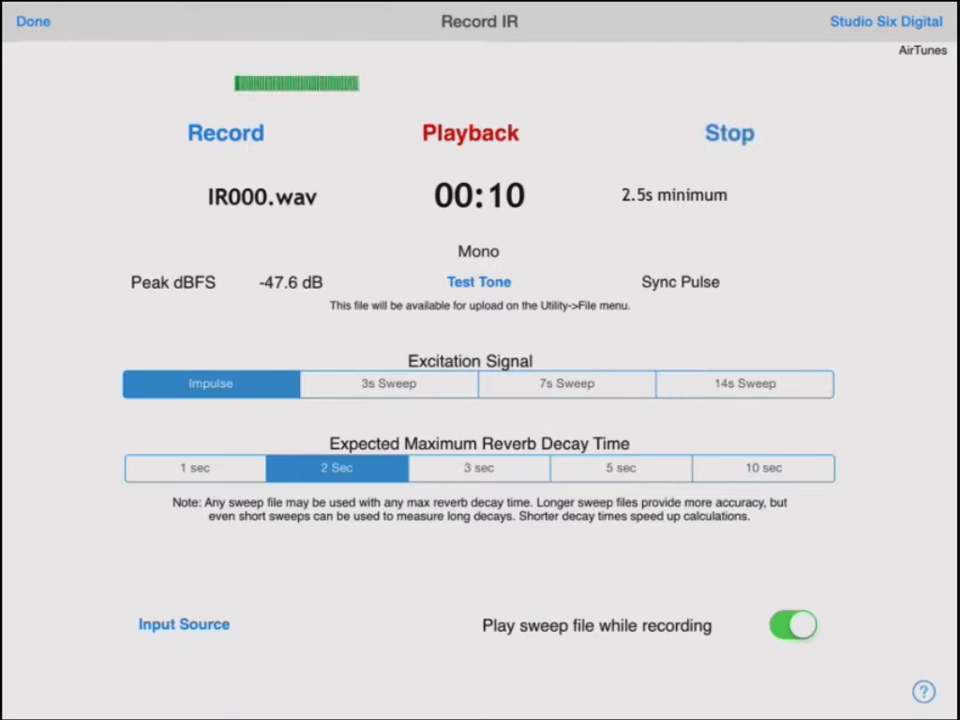
{"action": "left_click", "coordinate": [729, 133]}
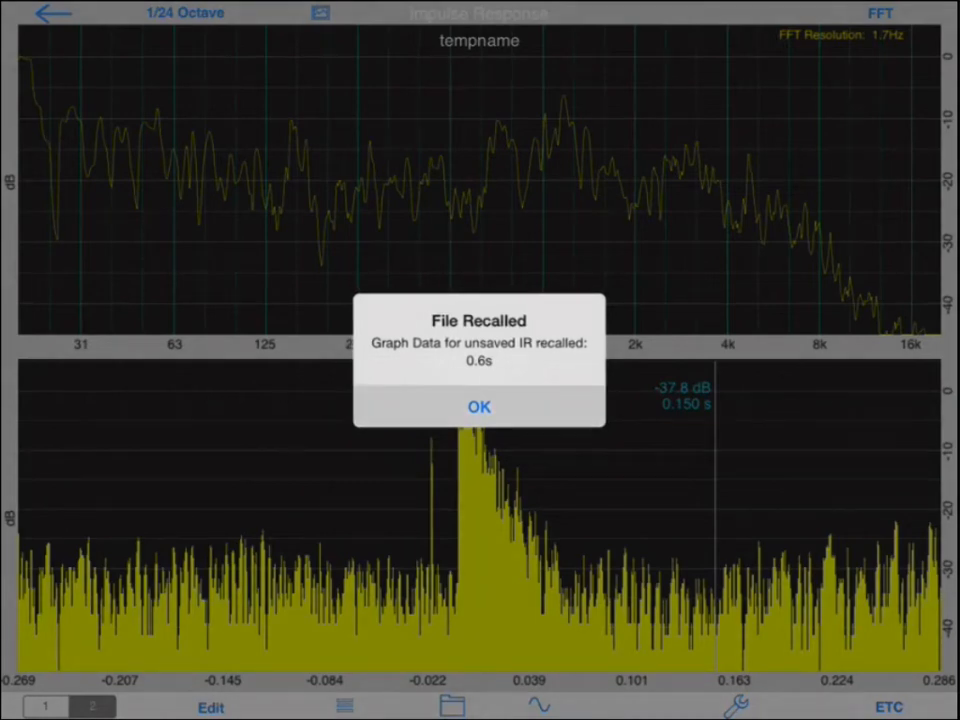
- Dismiss the File Recalled alert with OK
{"action": "left_click", "coordinate": [478, 406]}
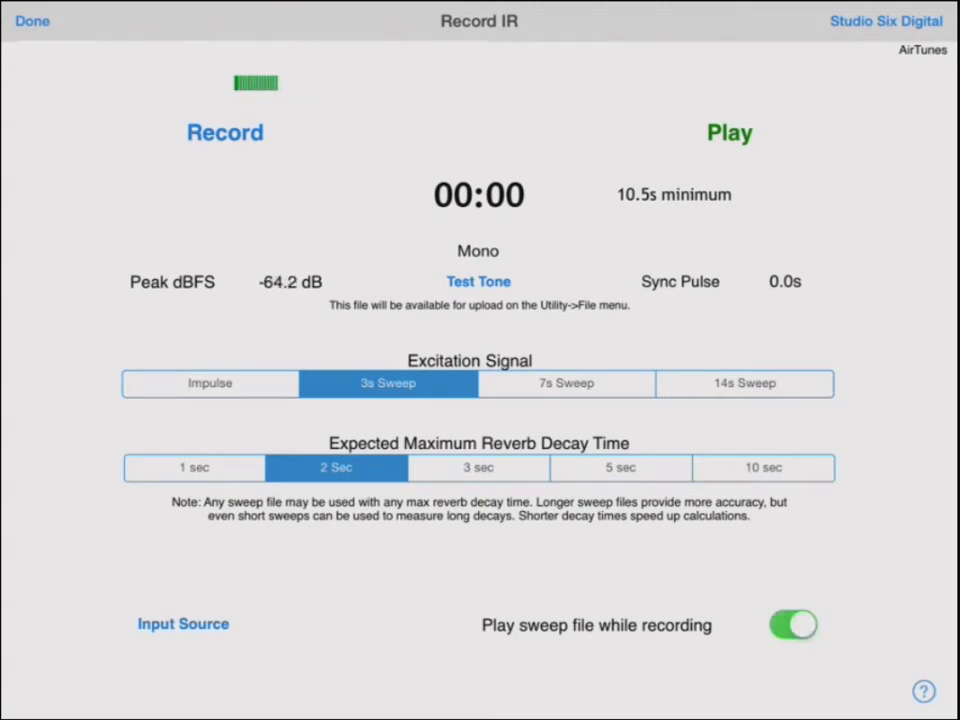
- Disable 'Play sweep file while recording', pick 3s Sweep, and start recording IRWet000.wav
{"action": "left_click", "coordinate": [792, 625]}
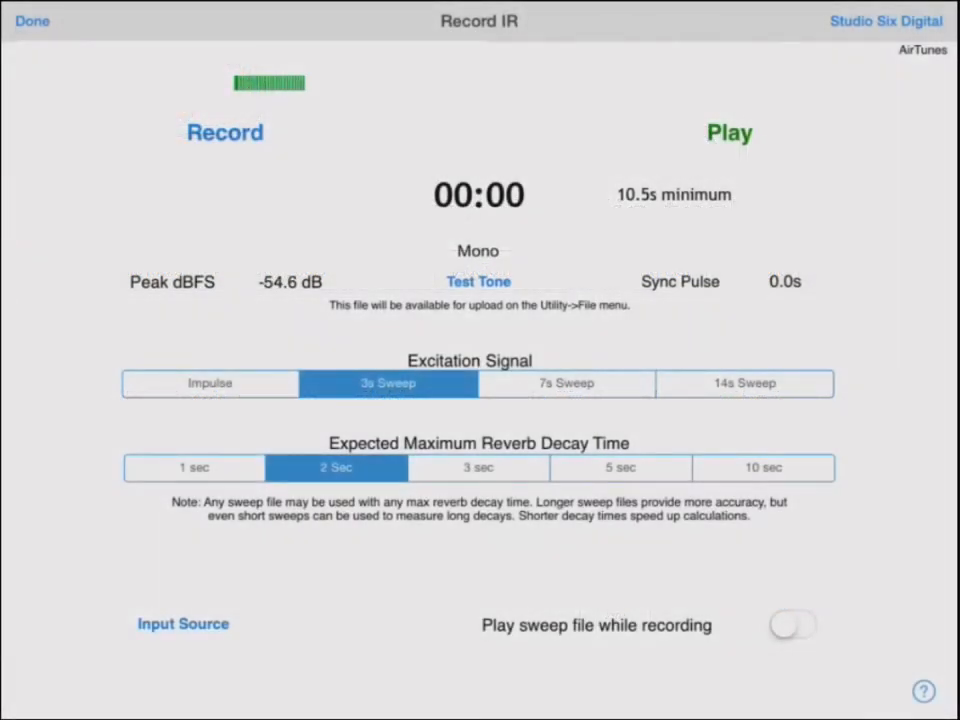
{"action": "left_click", "coordinate": [745, 383]}
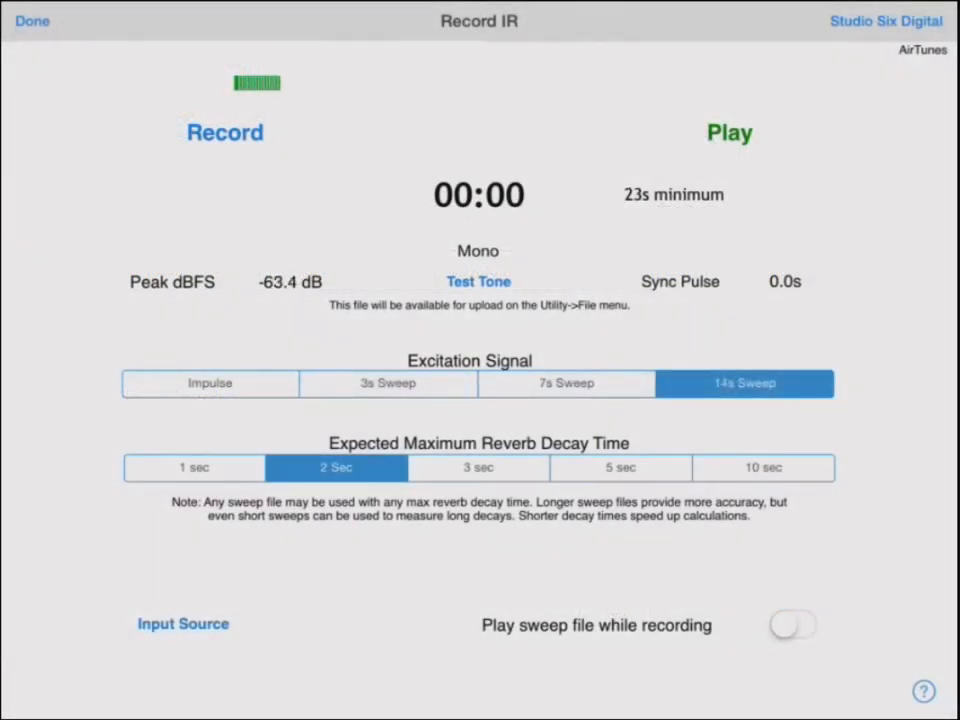
{"action": "left_click", "coordinate": [387, 383]}
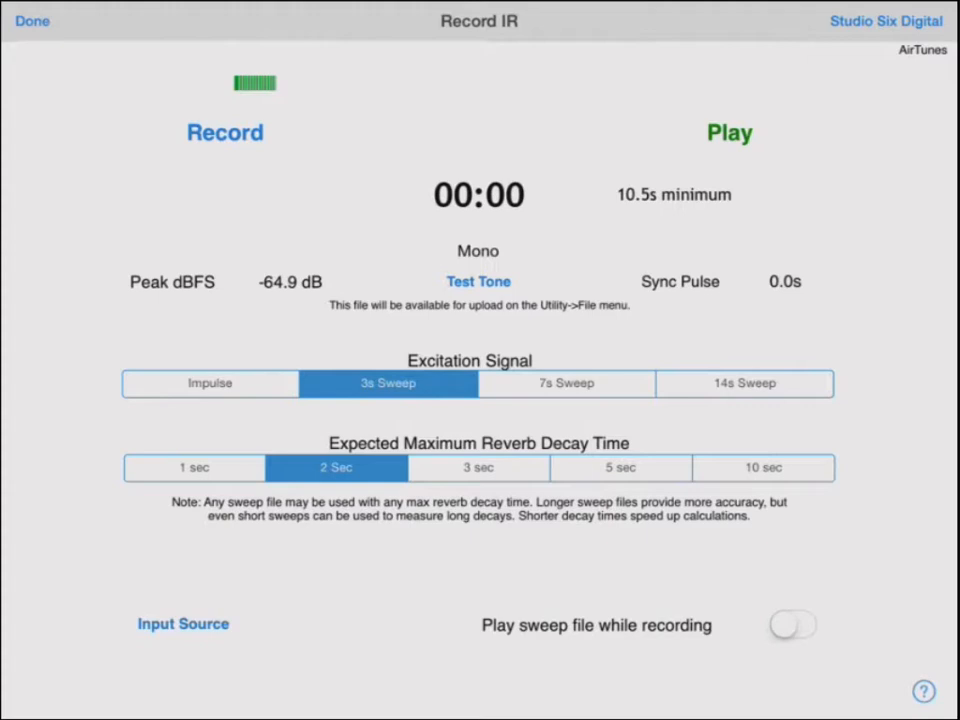
{"action": "left_click", "coordinate": [224, 132]}
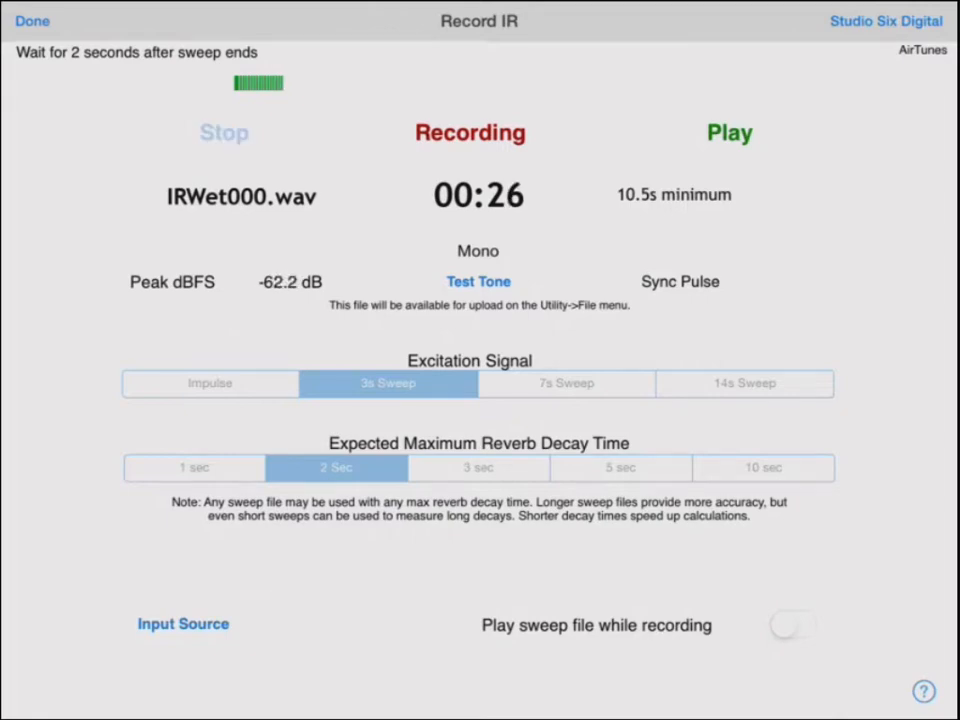
- Stop the IRWet000.wav recording, deconvolve it, and dismiss the File Recalled alert
{"action": "left_click", "coordinate": [224, 132]}
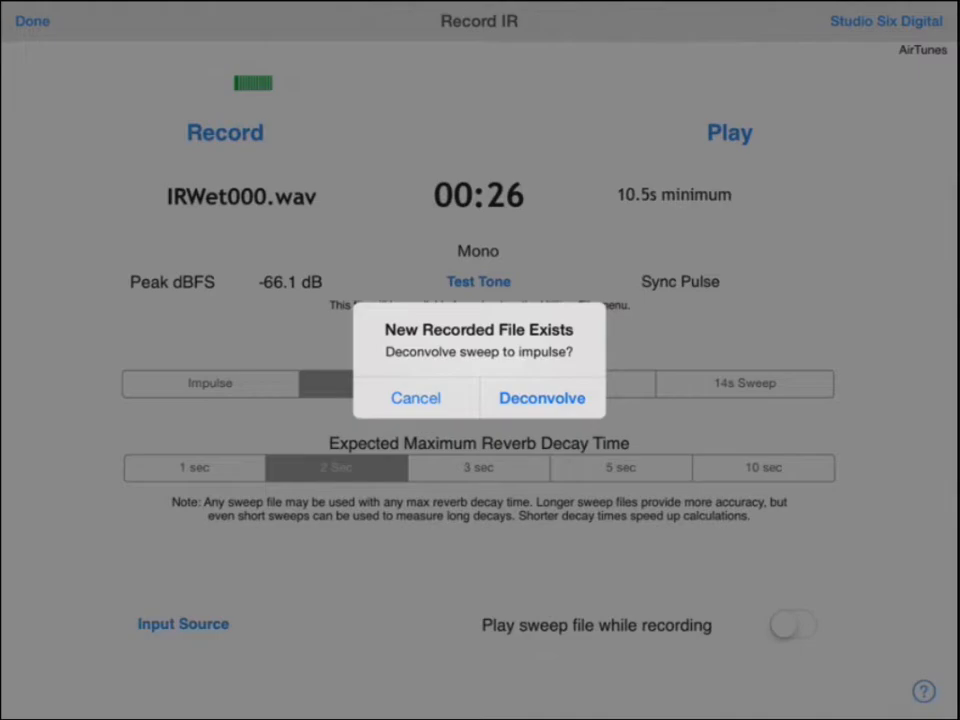
{"action": "left_click", "coordinate": [541, 397]}
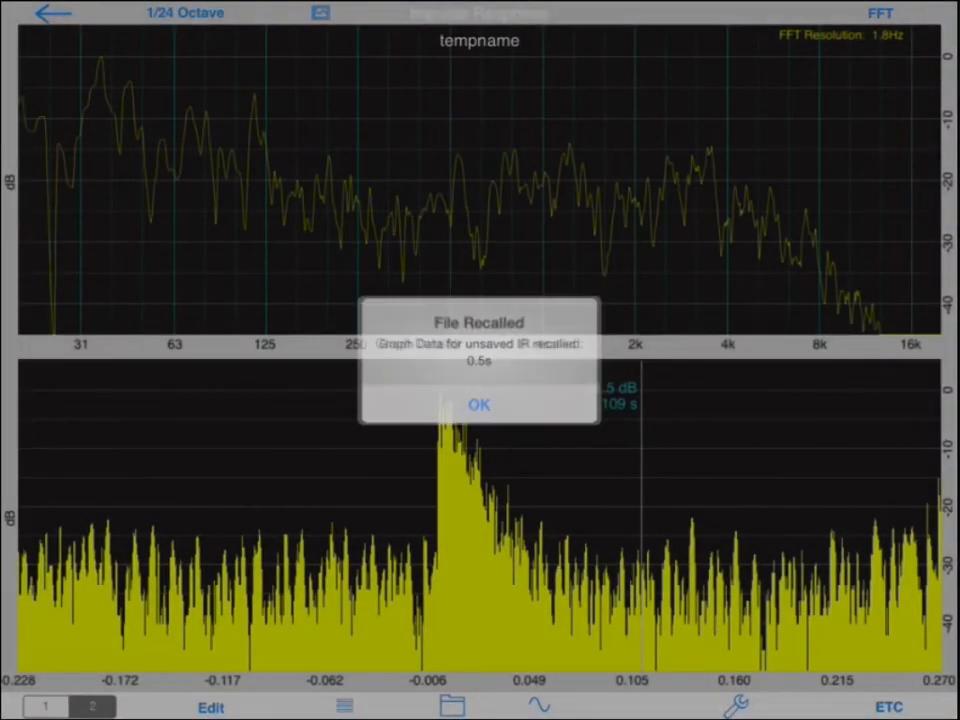
{"action": "left_click", "coordinate": [478, 404]}
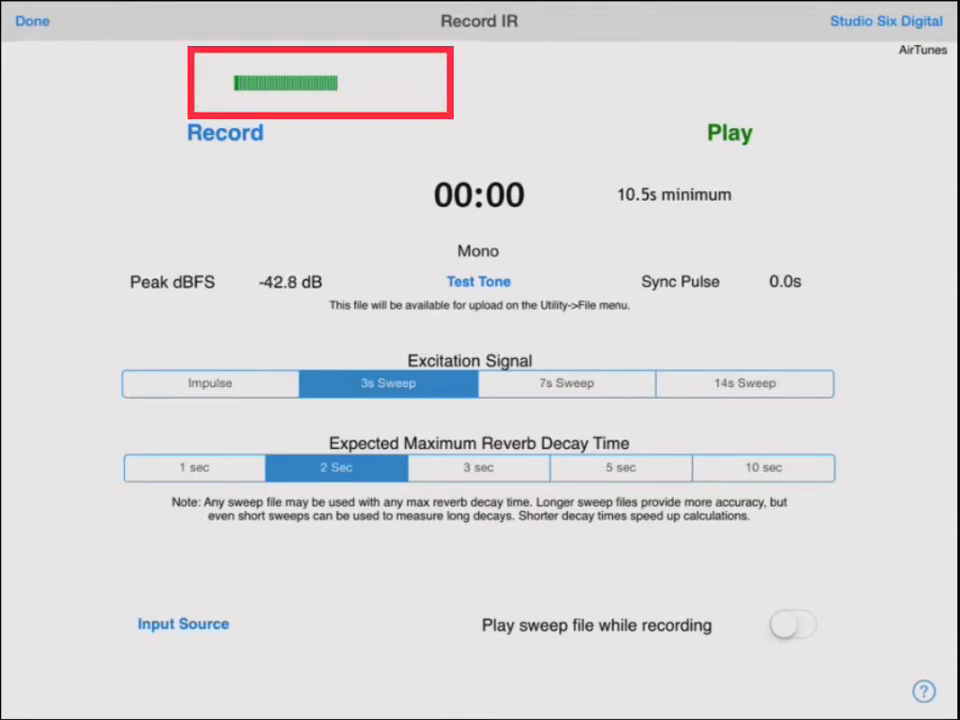
{"action": "left_click", "coordinate": [478, 281]}
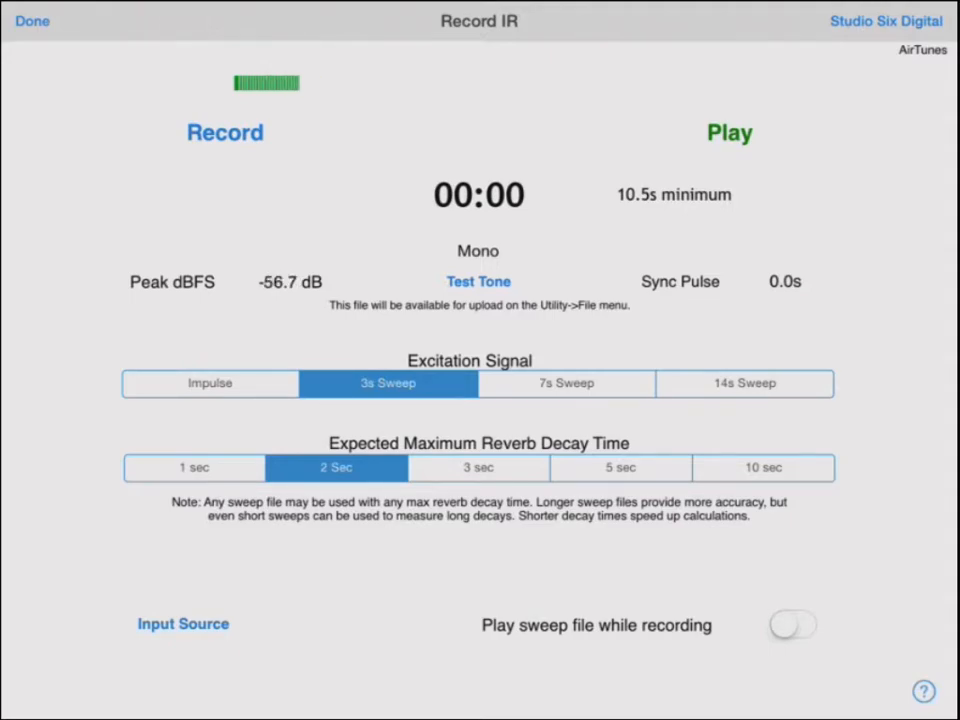
- Tap Done on Record IR to return to the empty graphs
{"action": "left_click", "coordinate": [182, 624]}
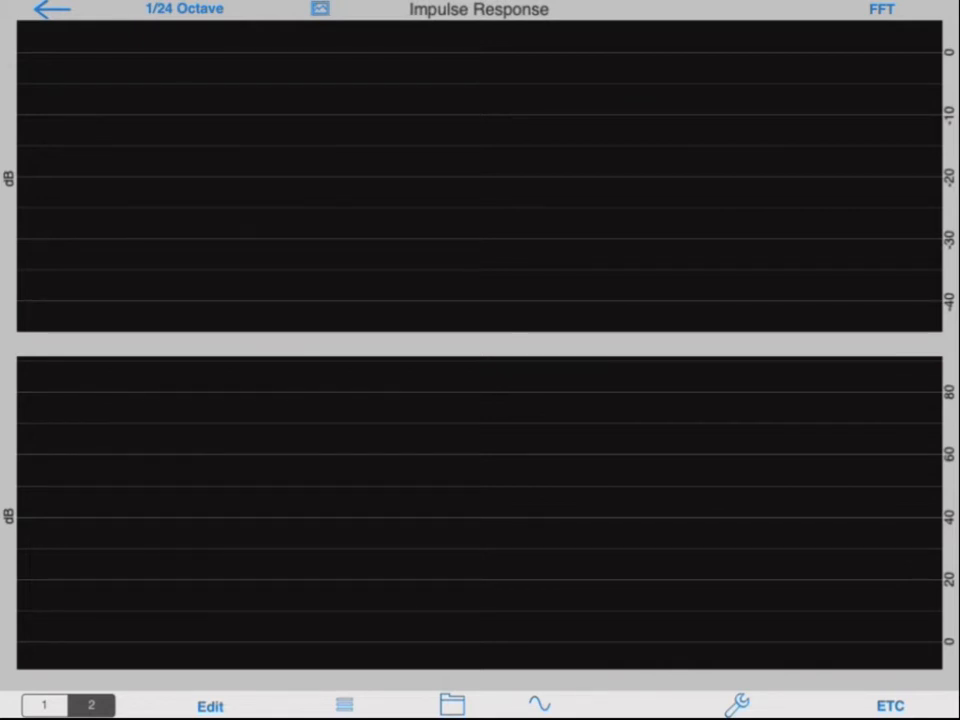
- Open the stored measurement files to recall Medium Hall.wav
{"action": "left_click", "coordinate": [451, 705]}
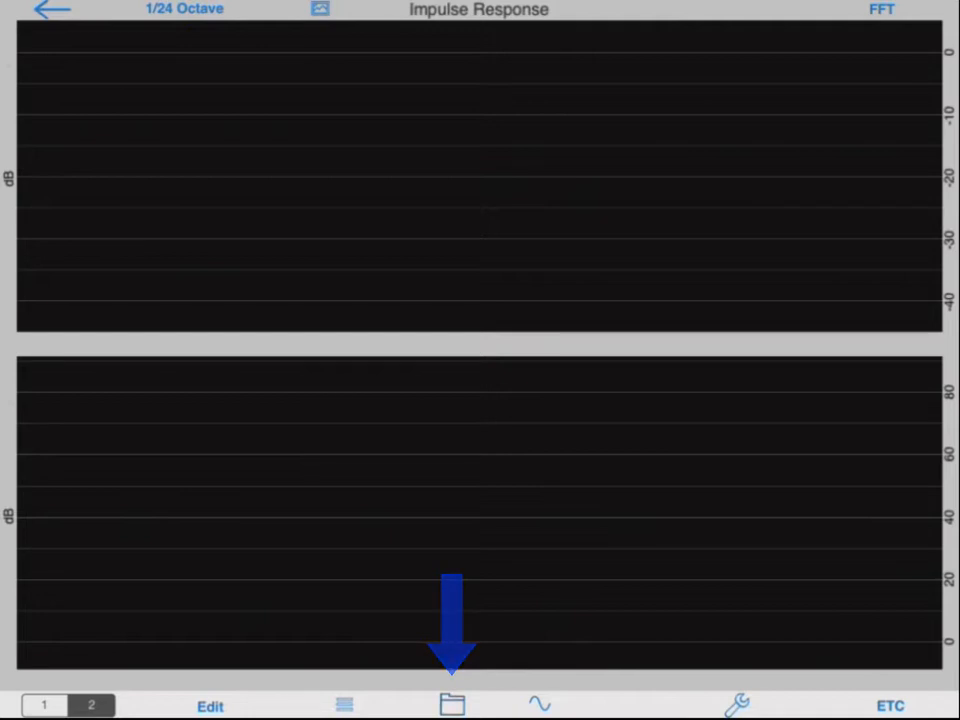
{"action": "left_click", "coordinate": [453, 702]}
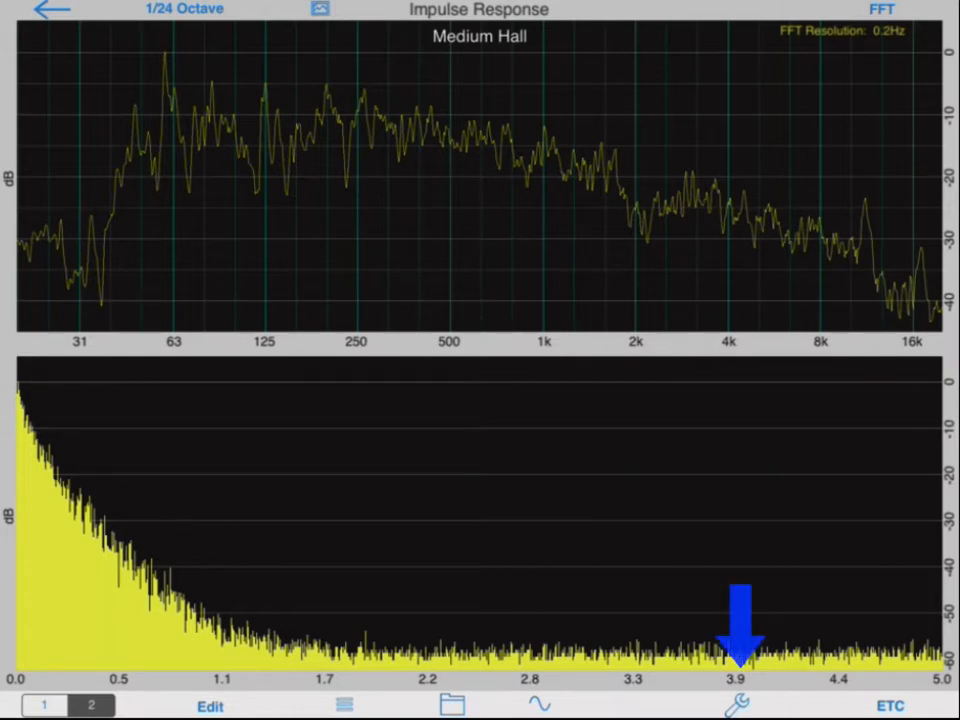
- Browse the Import IR file list from Setup, then close it
{"action": "left_click", "coordinate": [741, 707]}
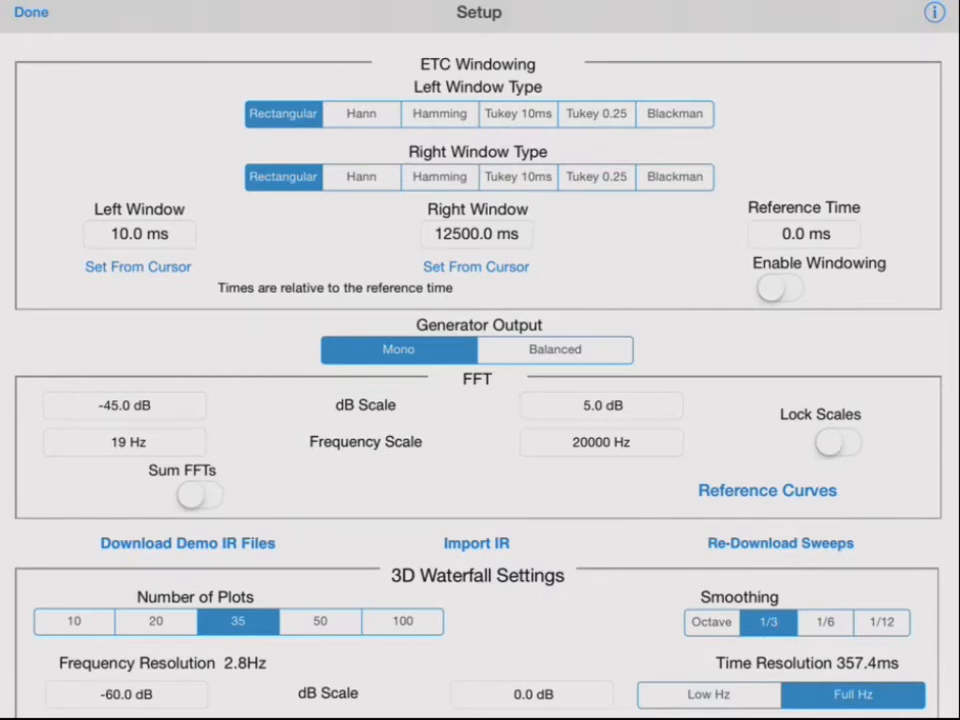
{"action": "left_click", "coordinate": [476, 543]}
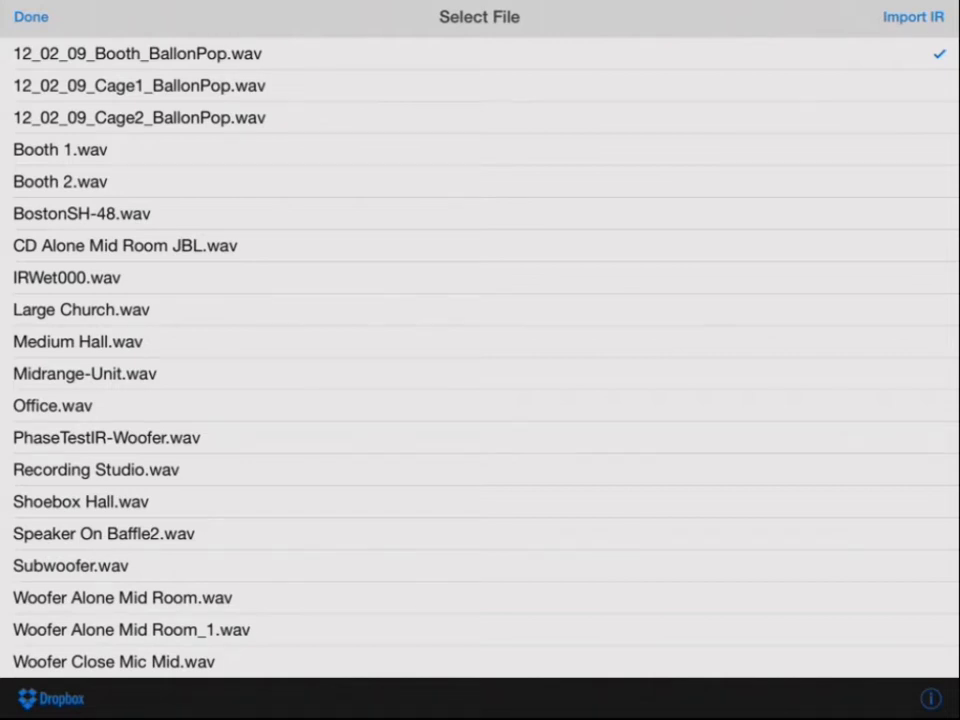
{"action": "left_click", "coordinate": [145, 85]}
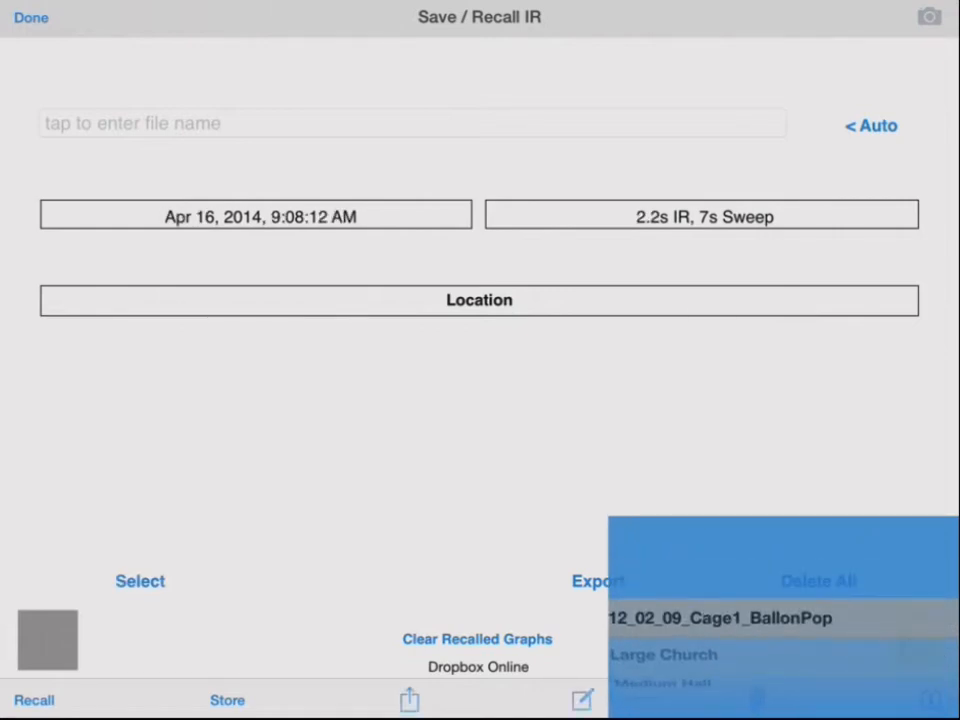
- Clear the recalled graphs from both plots
{"action": "left_click", "coordinate": [33, 20]}
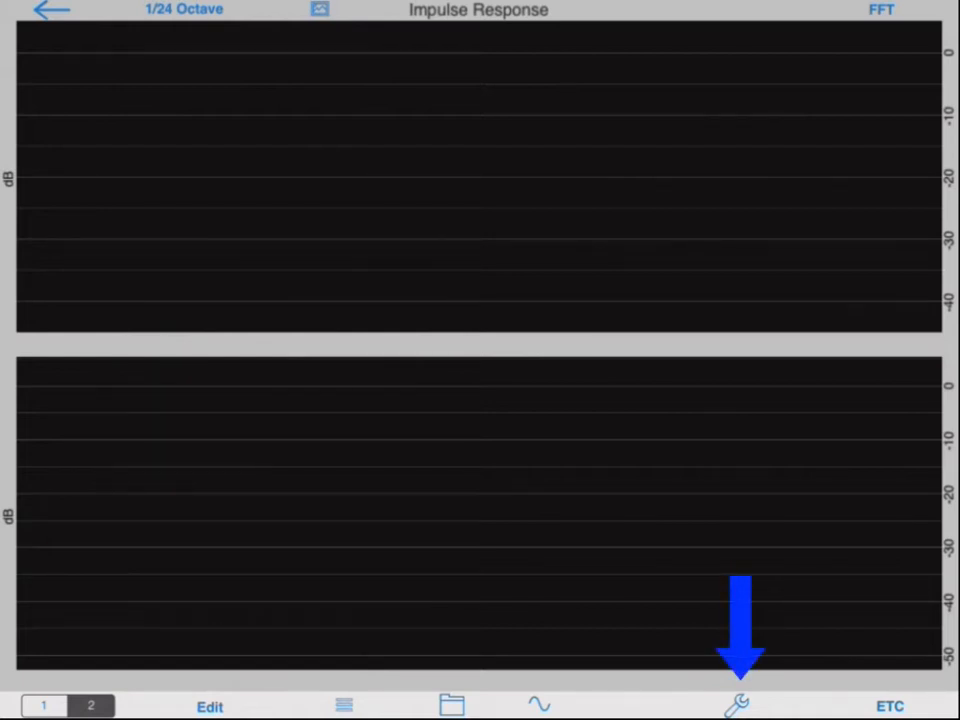
- Review the FFT and 3D Waterfall settings in Setup, then close it
{"action": "left_click", "coordinate": [726, 702]}
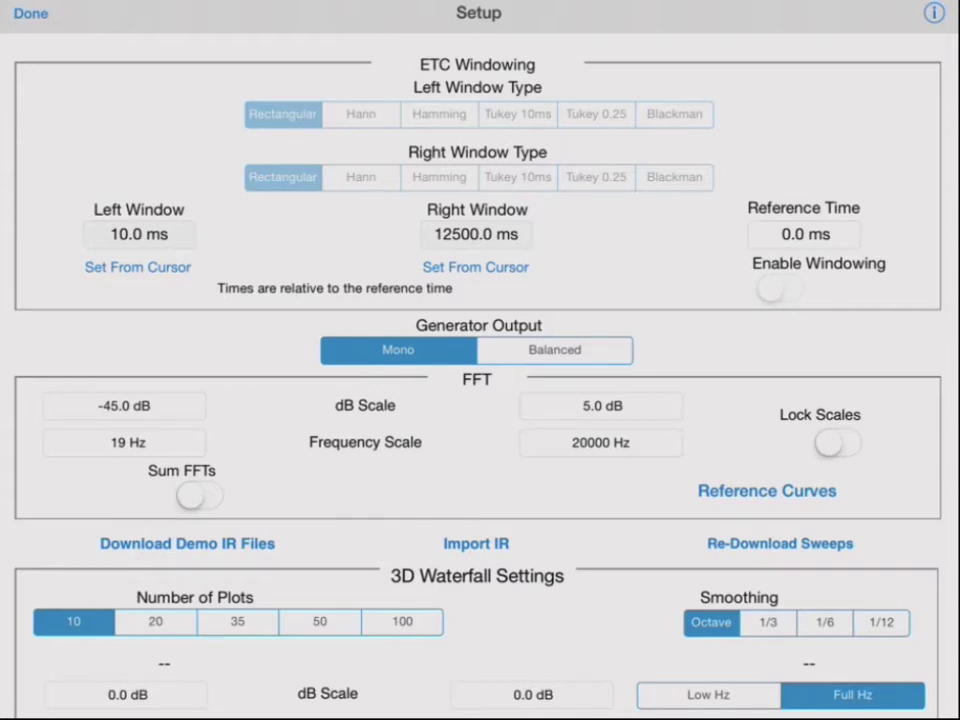
{"action": "scroll", "scroll_direction": "down", "scroll_amount": 3}
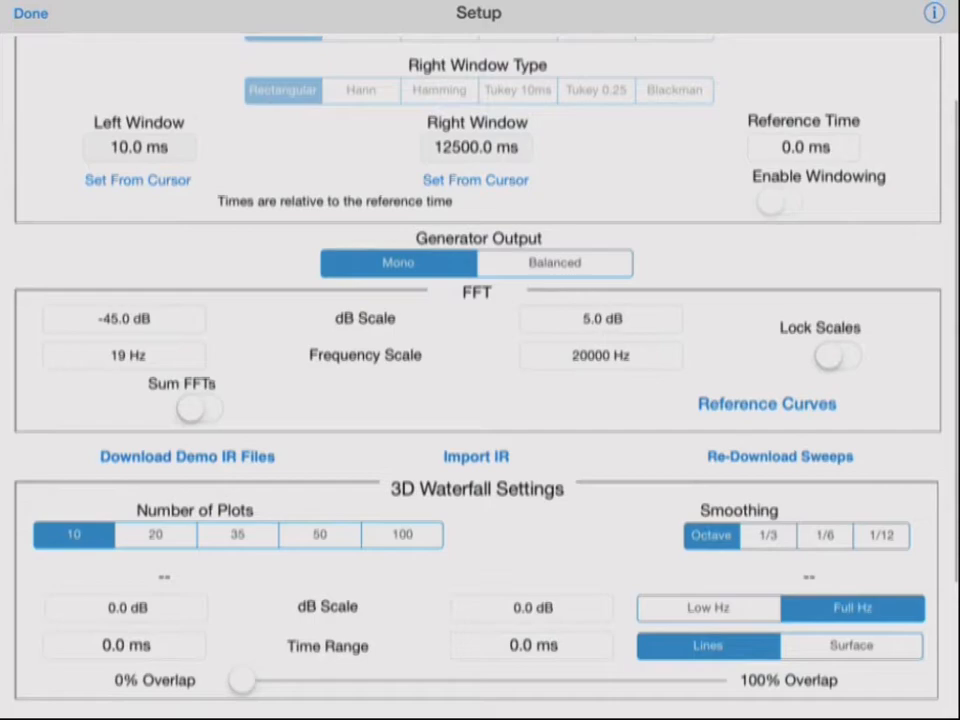
{"action": "scroll", "scroll_direction": "down", "scroll_amount": 3}
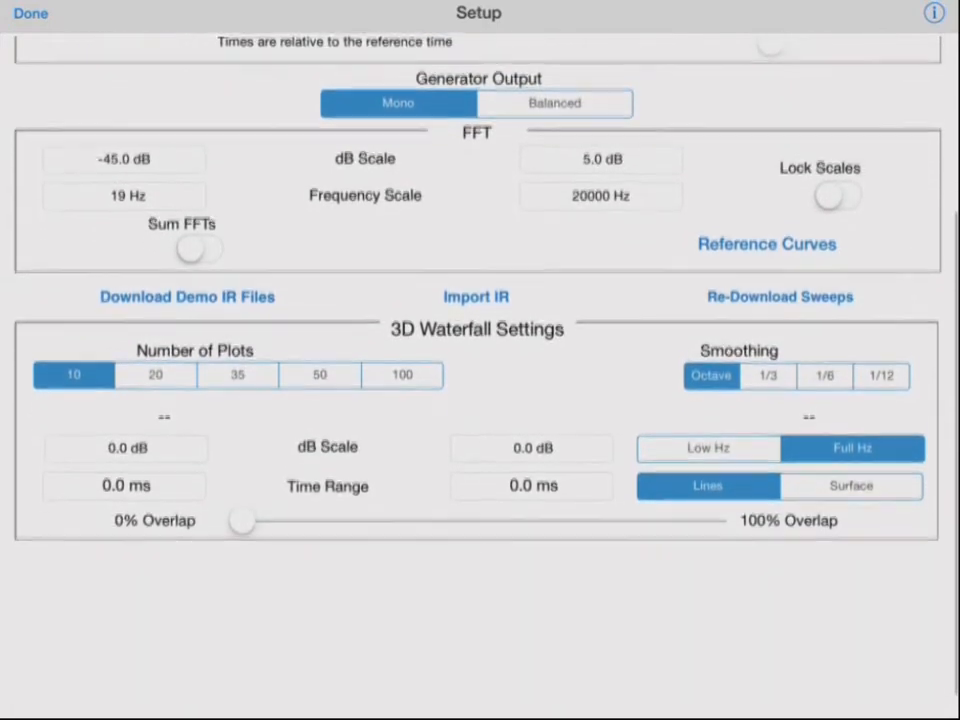
{"action": "scroll", "scroll_direction": "down", "scroll_amount": 3}
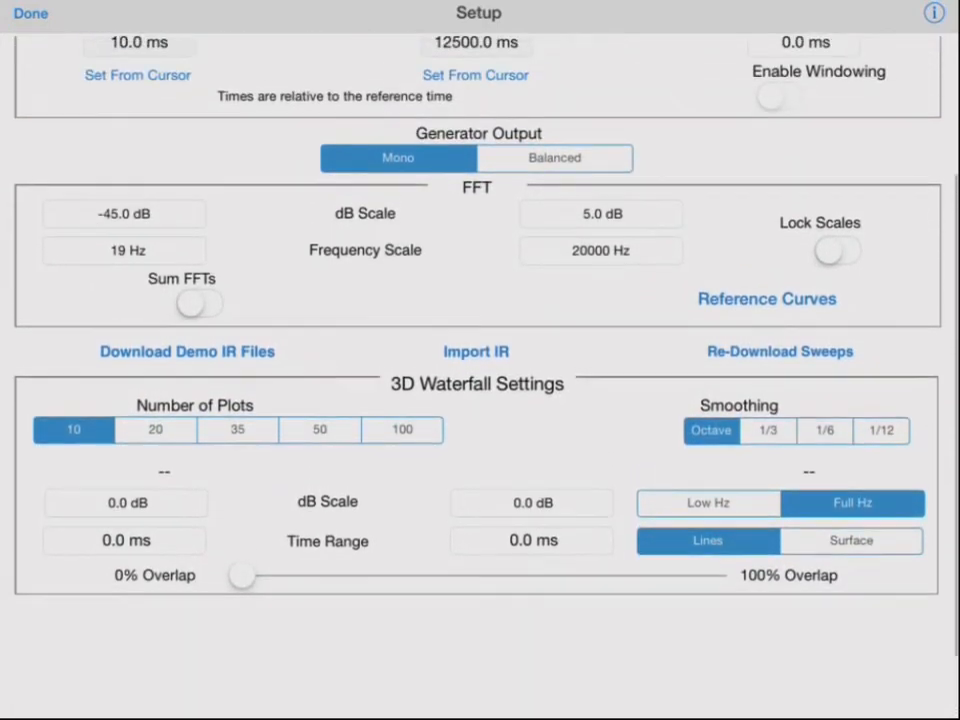
{"action": "scroll", "scroll_direction": "down", "scroll_amount": 3}
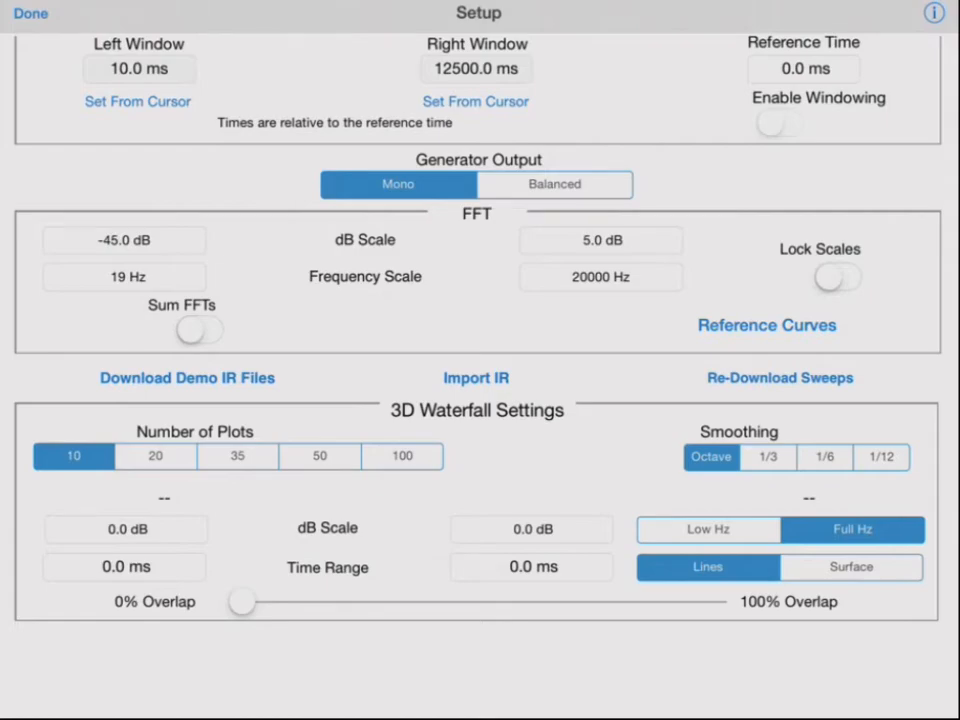
{"action": "left_click", "coordinate": [30, 16]}
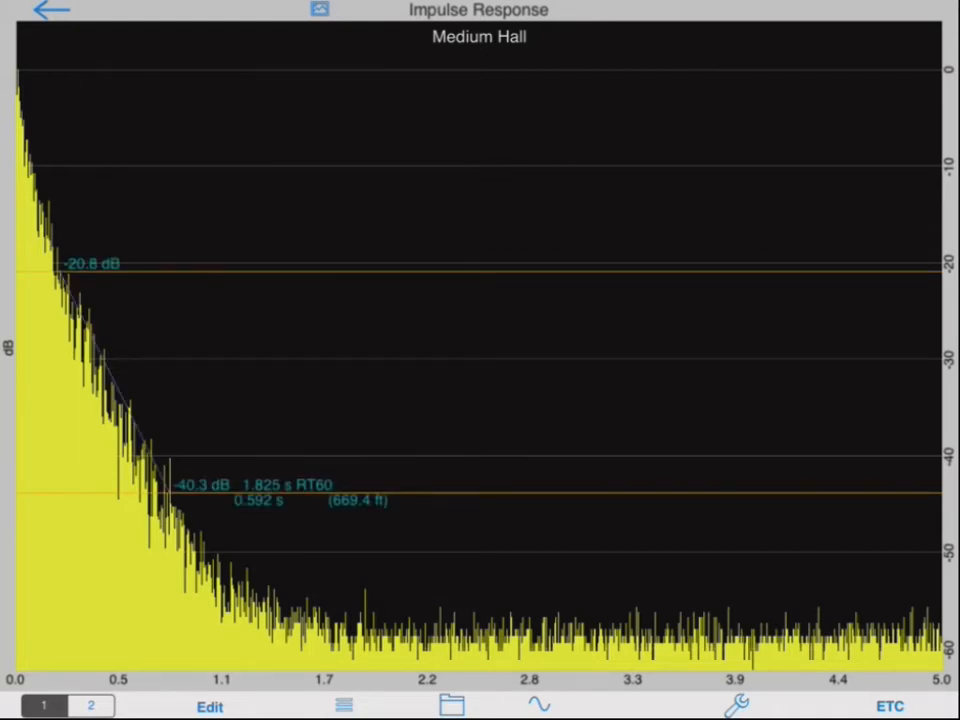
- Drag Medium Hall's upper reverb marker to -15.9 dB, giving a 1.574 s RT60
{"action": "left_click_drag", "start_coordinate": [175, 490], "coordinate": [245, 580]}
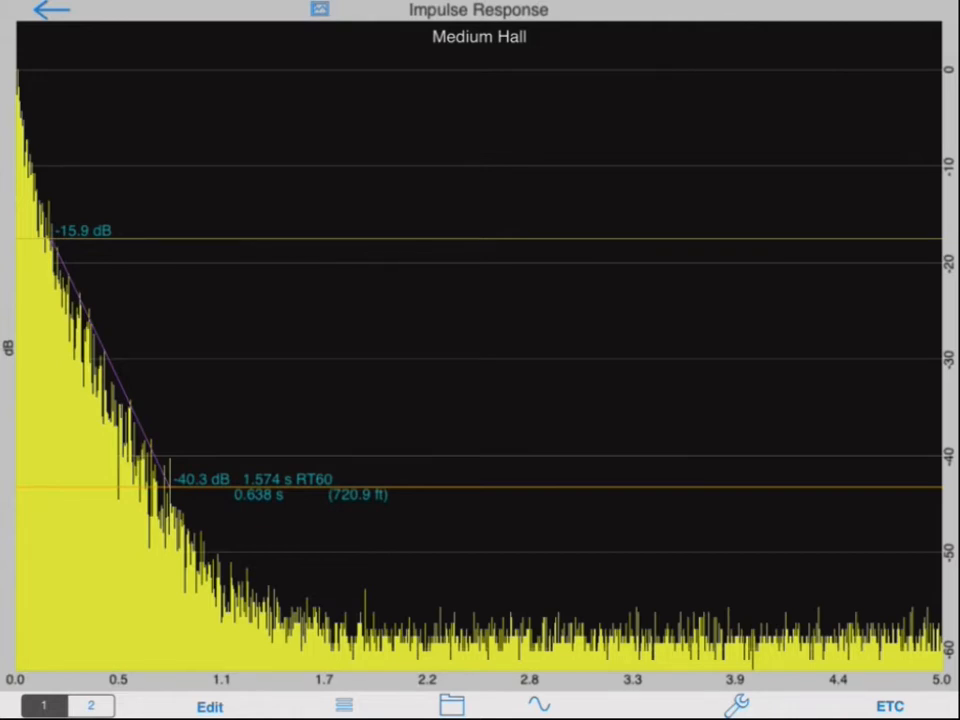
{"action": "left_click", "coordinate": [886, 704]}
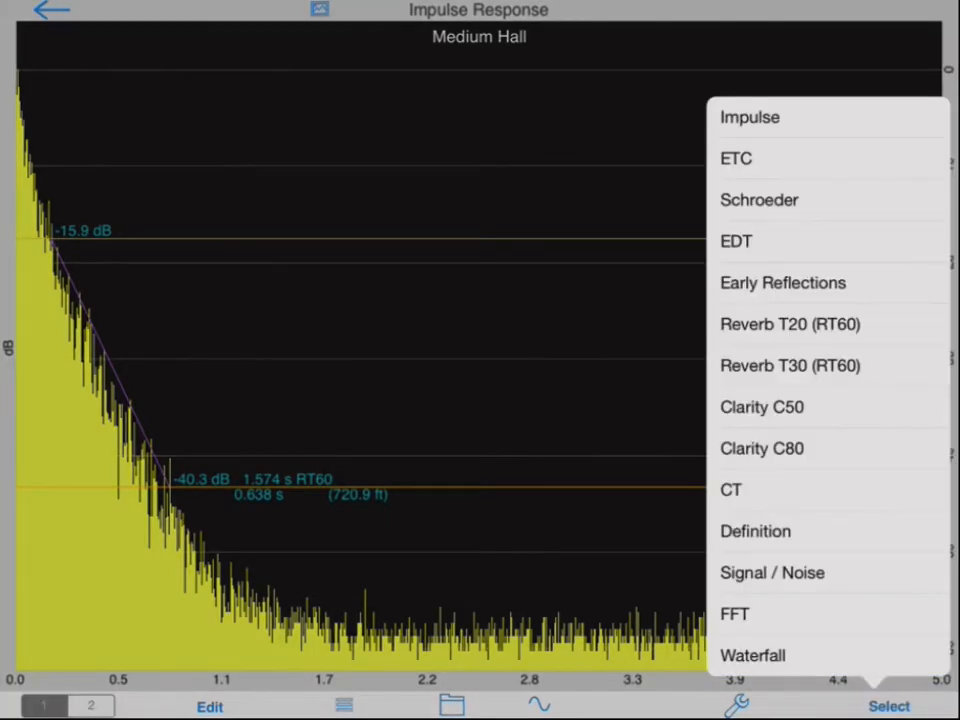
- Play back Medium Hall's raw impulse, then switch to the Early Reflections view
{"action": "left_click", "coordinate": [746, 117]}
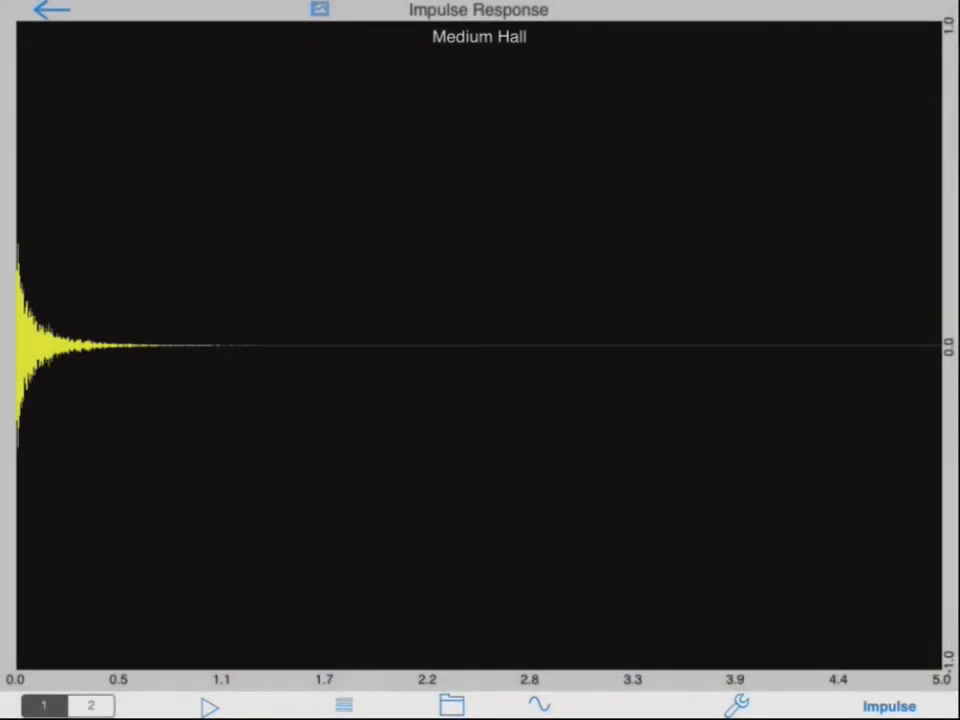
{"action": "left_click", "coordinate": [208, 705]}
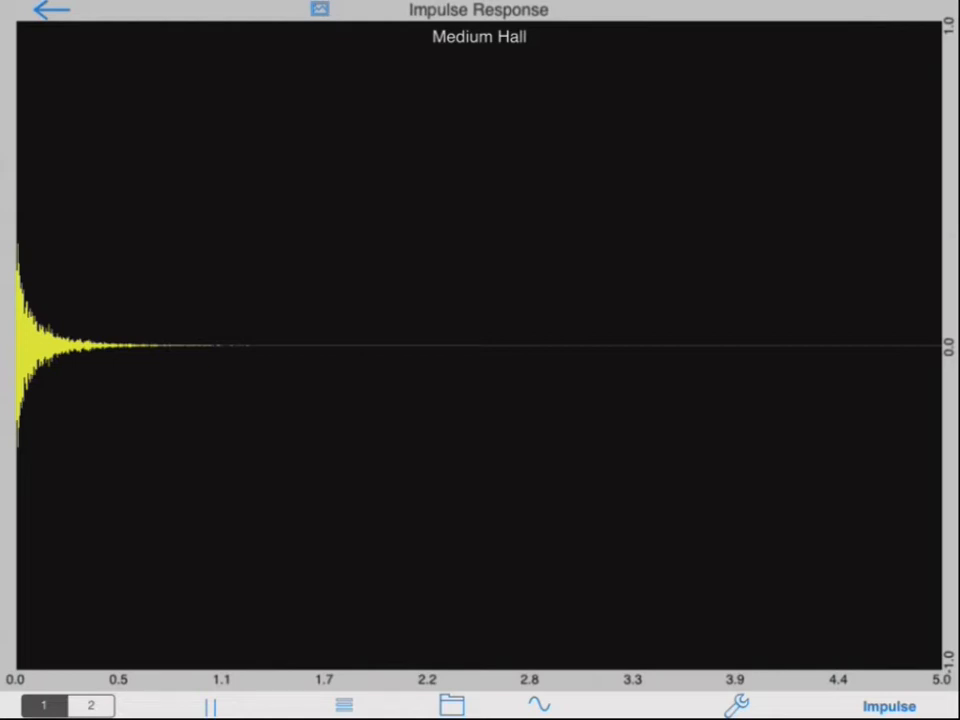
{"action": "left_click", "coordinate": [882, 704]}
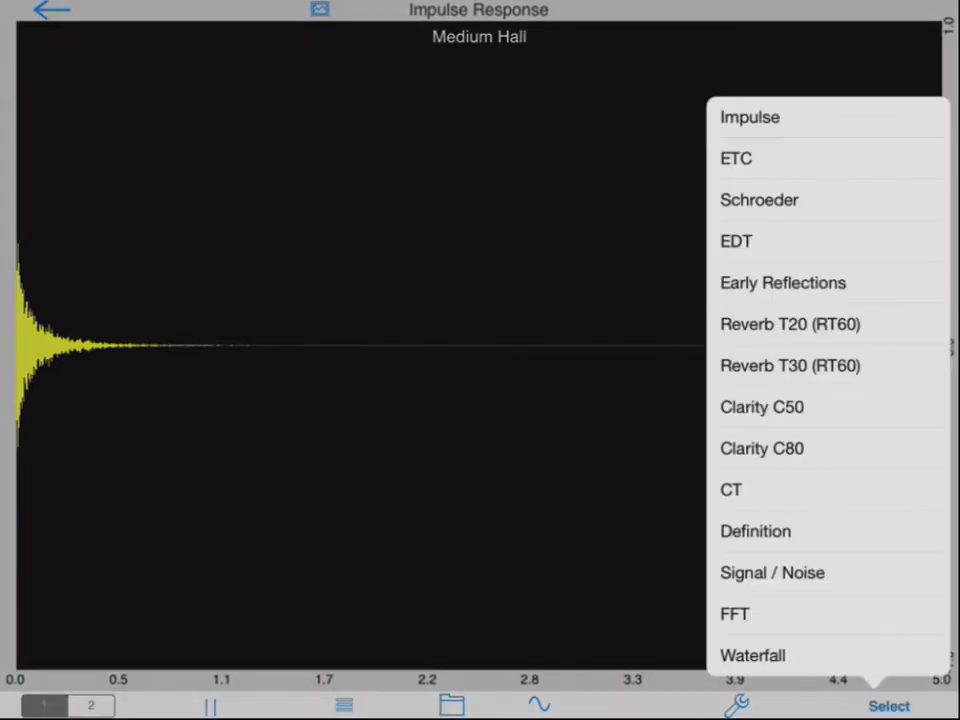
{"action": "left_click", "coordinate": [758, 199]}
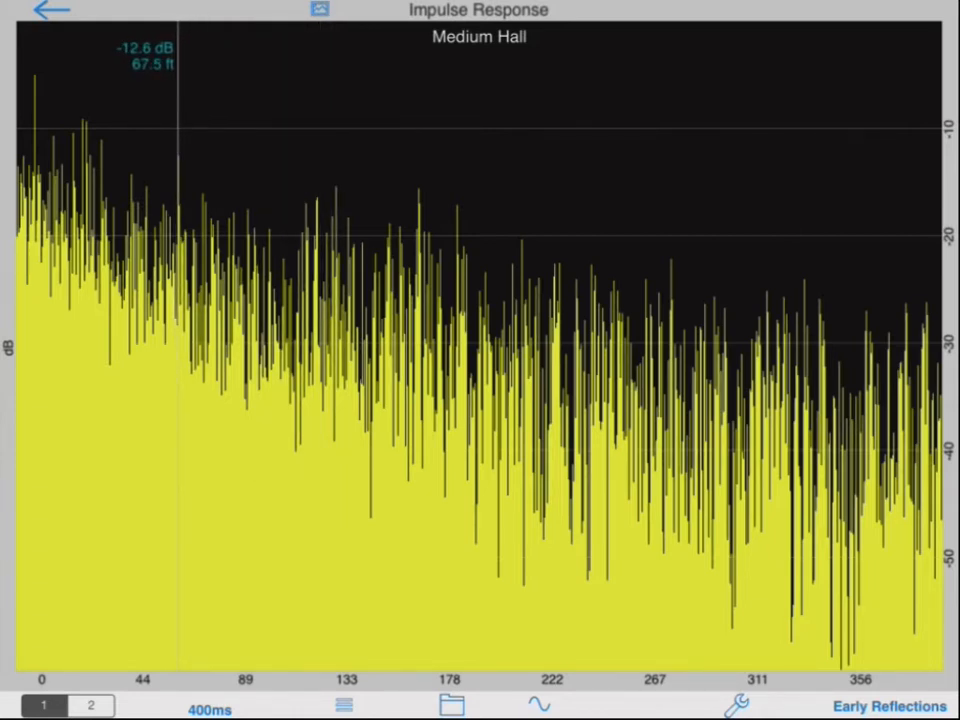
{"action": "left_click", "coordinate": [210, 708]}
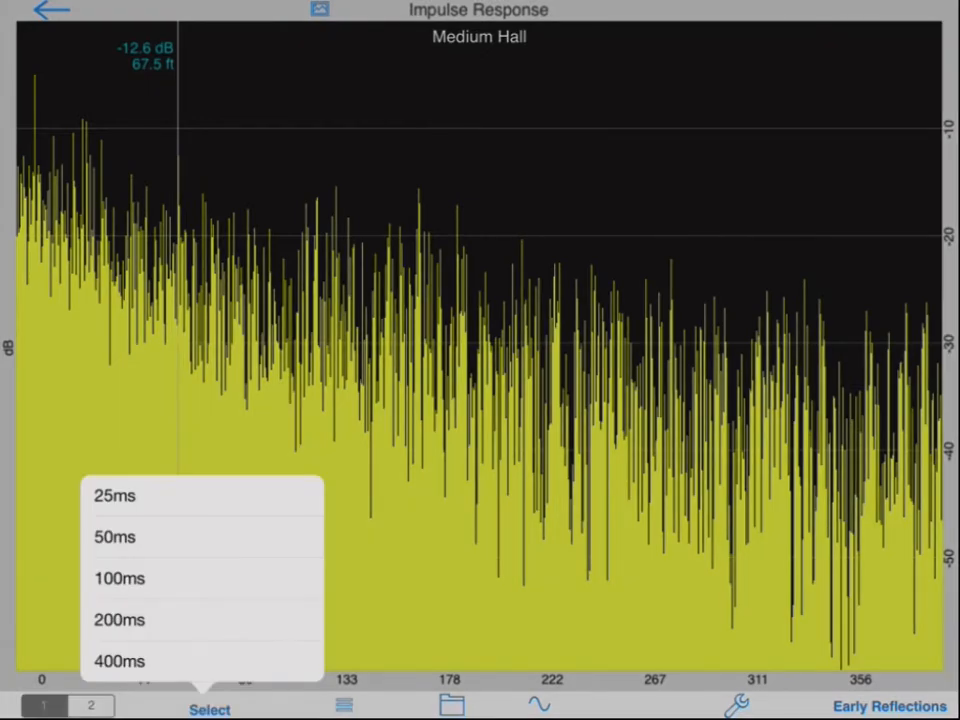
- Limit early reflections to 50 ms, then show Medium Hall's FFT frequency response
{"action": "left_click", "coordinate": [113, 537]}
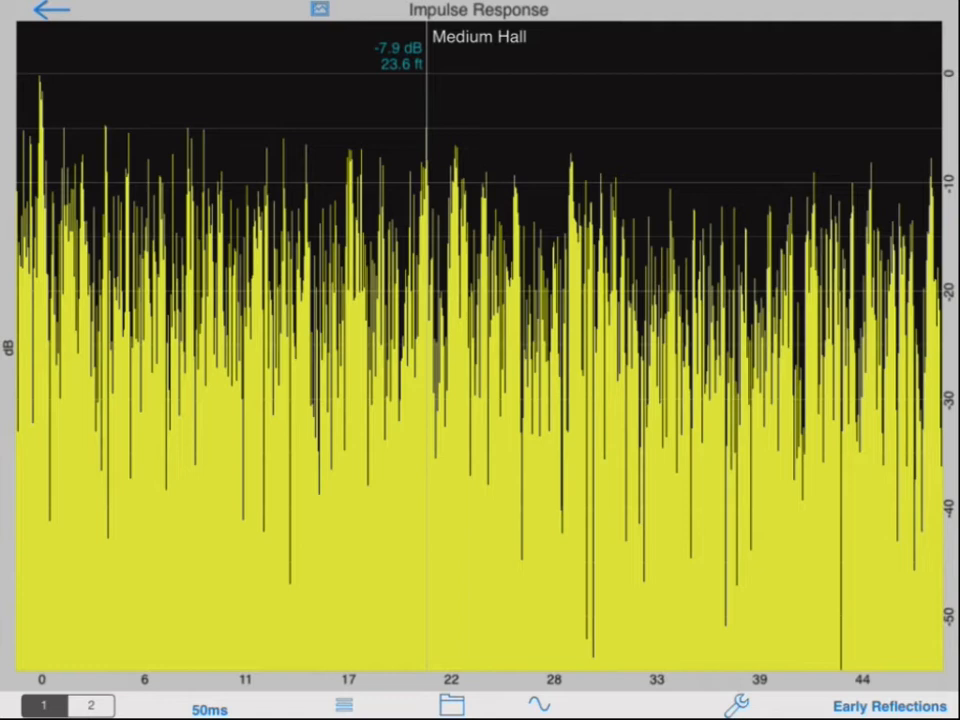
{"action": "left_click", "coordinate": [876, 706]}
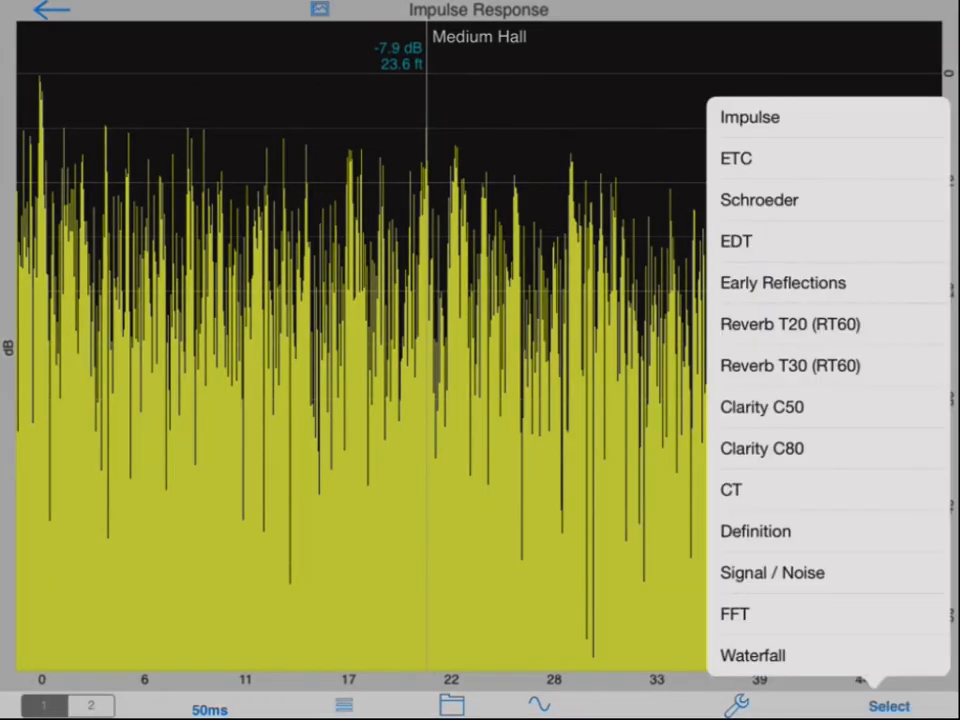
{"action": "left_click", "coordinate": [733, 614]}
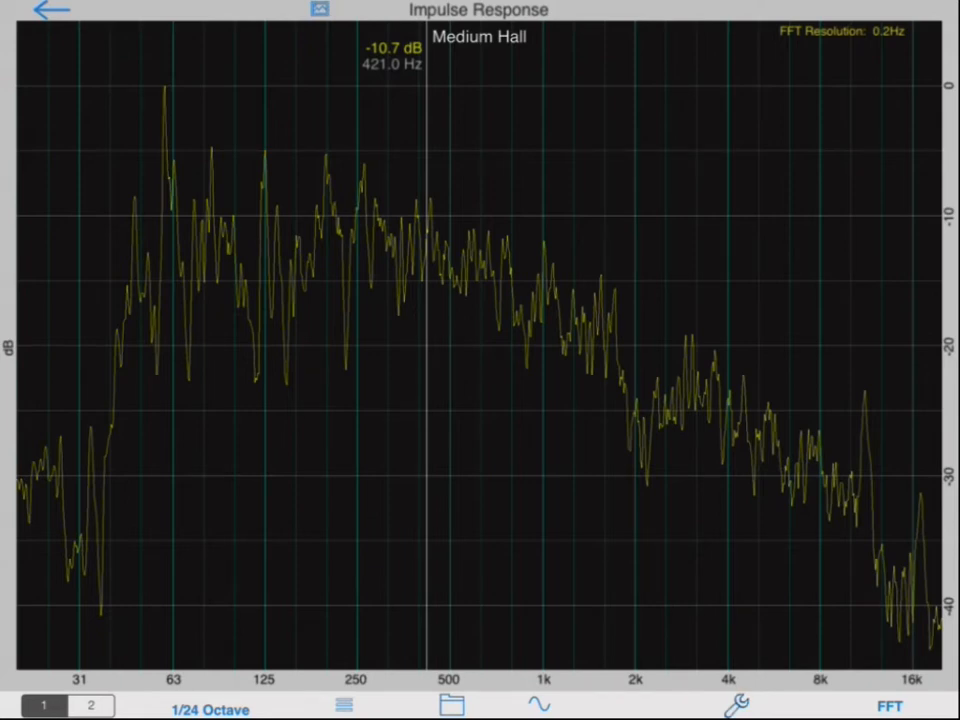
- Open the analysis Setup and switch Medium Hall to the 3D waterfall plot
{"action": "left_click", "coordinate": [744, 705]}
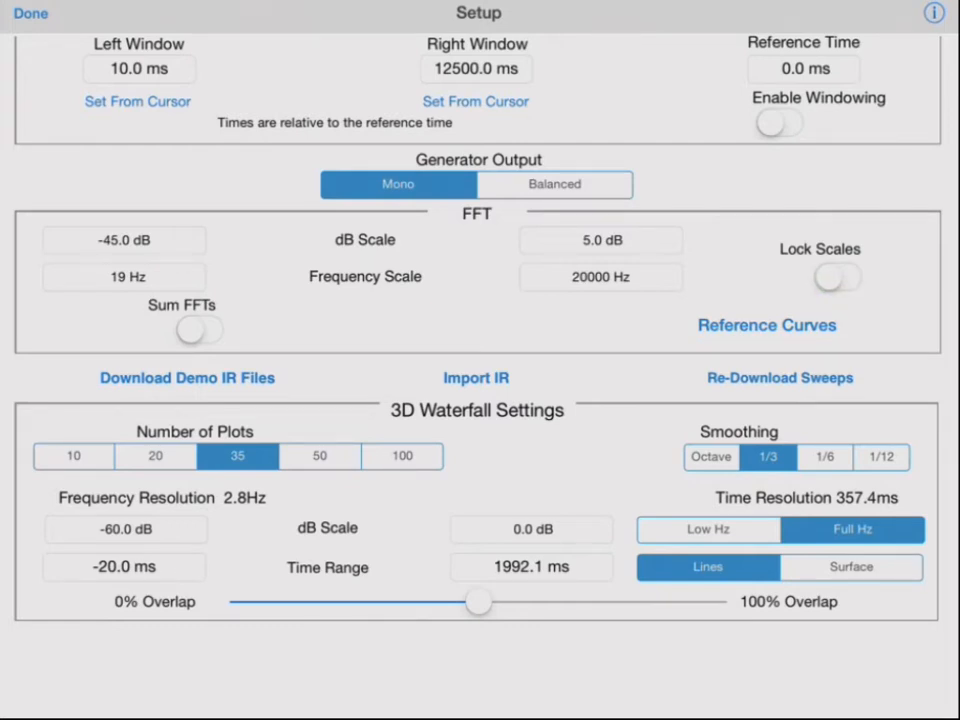
{"action": "left_click", "coordinate": [766, 325]}
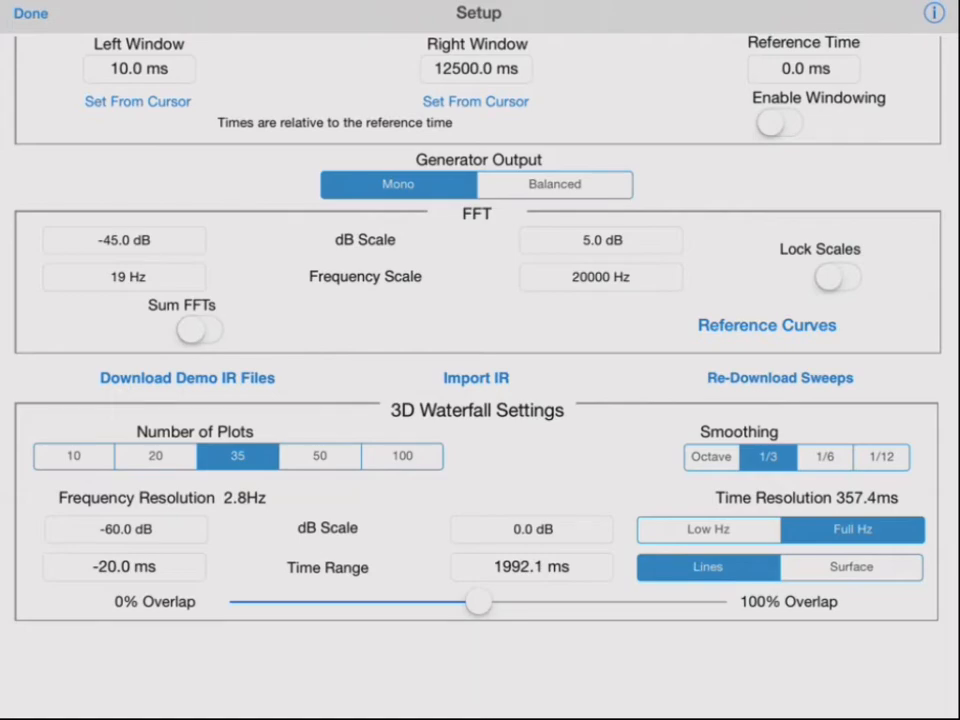
{"action": "left_click", "coordinate": [30, 14]}
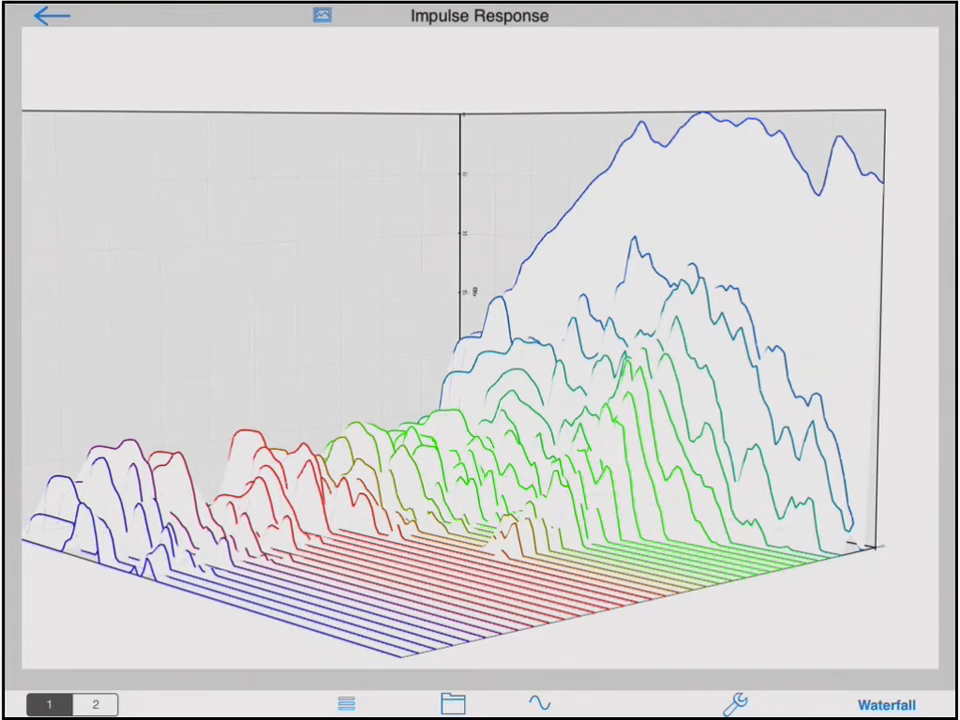
- Reopen the impulse response Setup screen from the waterfall view
{"action": "left_click", "coordinate": [744, 700]}
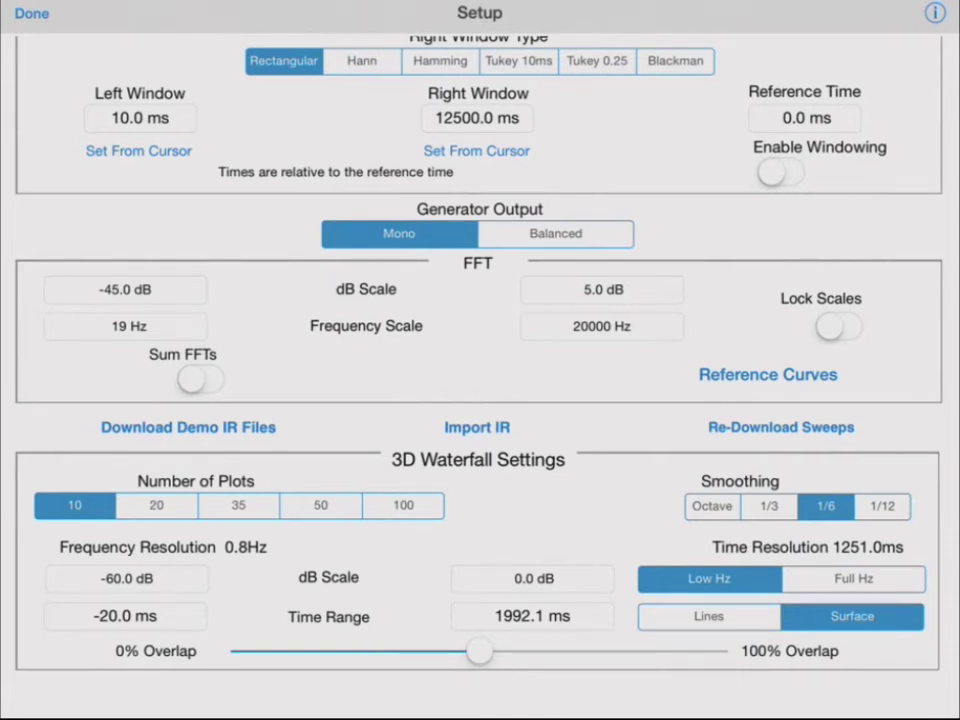
- Set the waterfall to 35 plots, octave smoothing and full frequency range, then return
{"action": "left_click", "coordinate": [238, 505]}
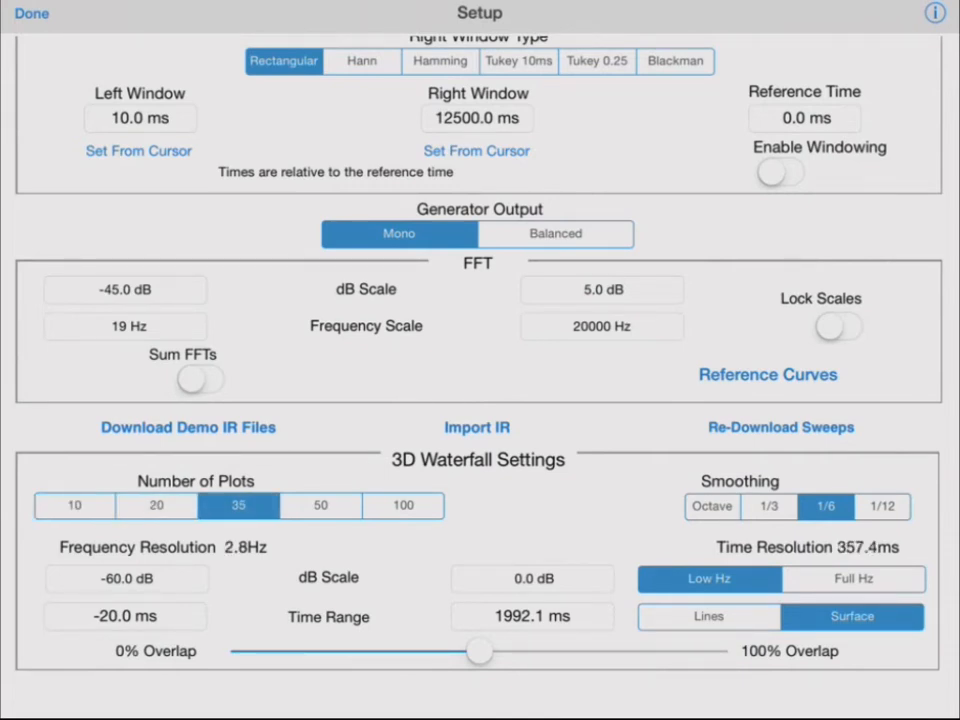
{"action": "left_click", "coordinate": [711, 506]}
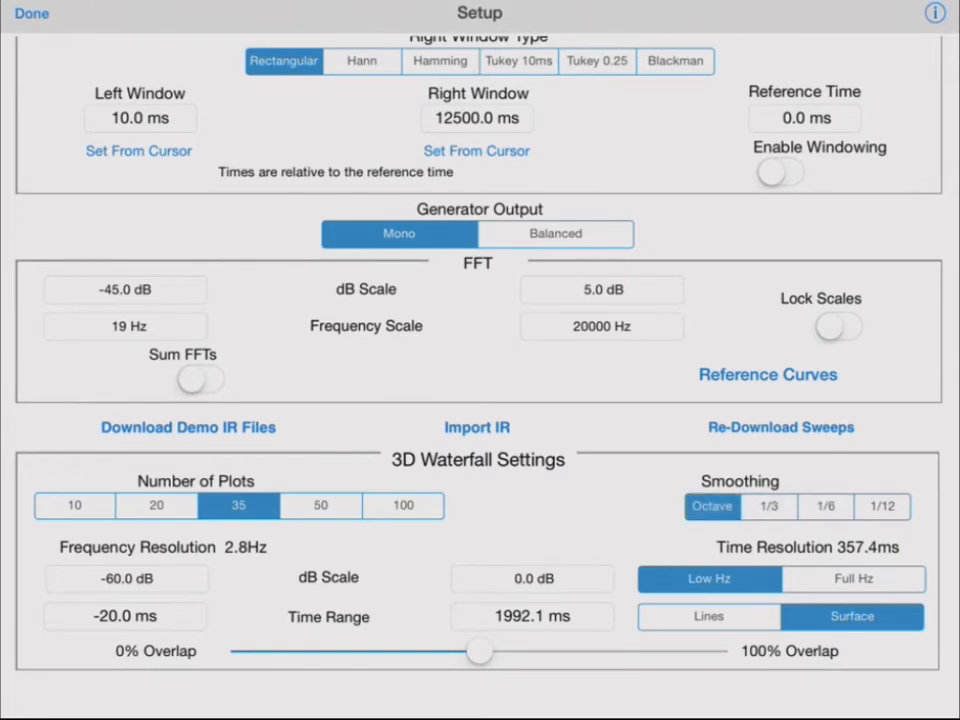
{"action": "left_click", "coordinate": [855, 578]}
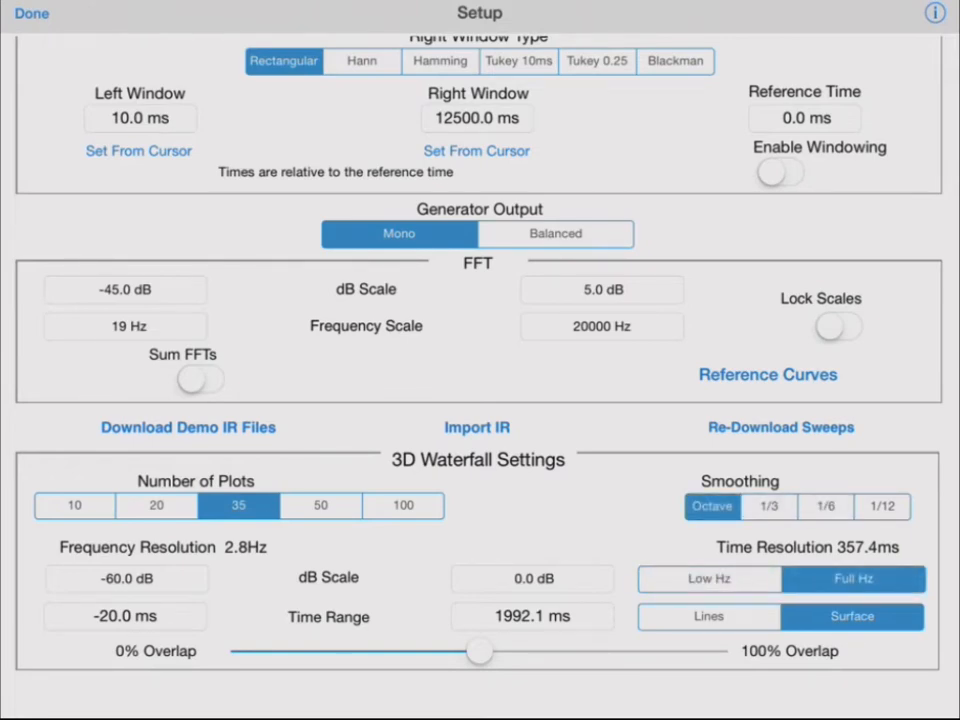
{"action": "left_click", "coordinate": [33, 16]}
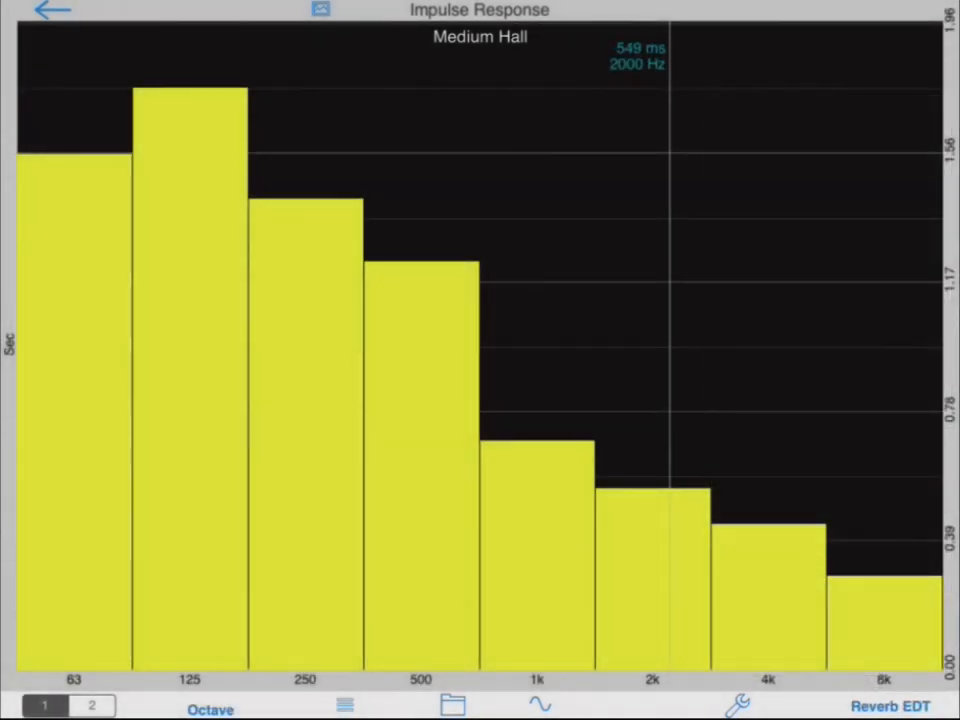
- Show Medium Hall as Reverb T30 (RT60) in 1/3-octave bands
{"action": "left_click", "coordinate": [882, 702]}
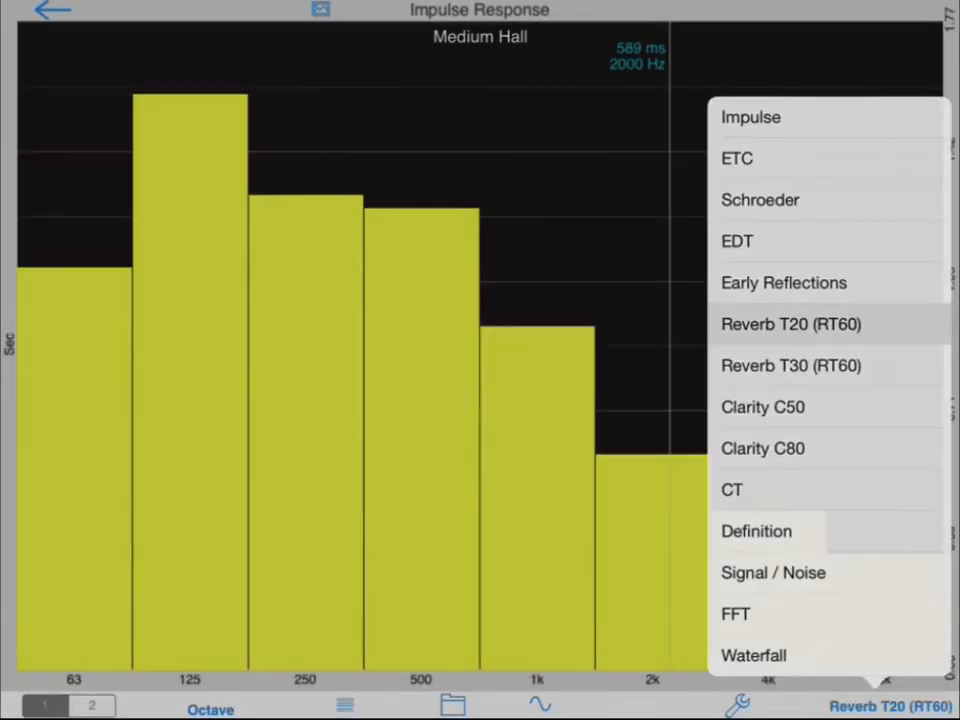
{"action": "left_click", "coordinate": [790, 365]}
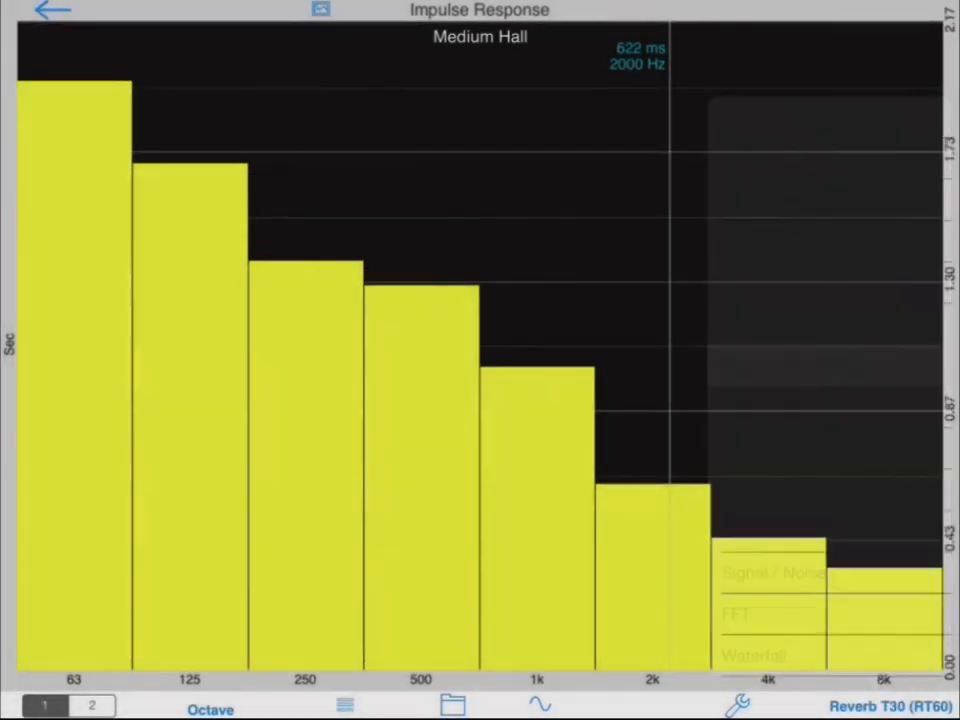
{"action": "left_click", "coordinate": [208, 709]}
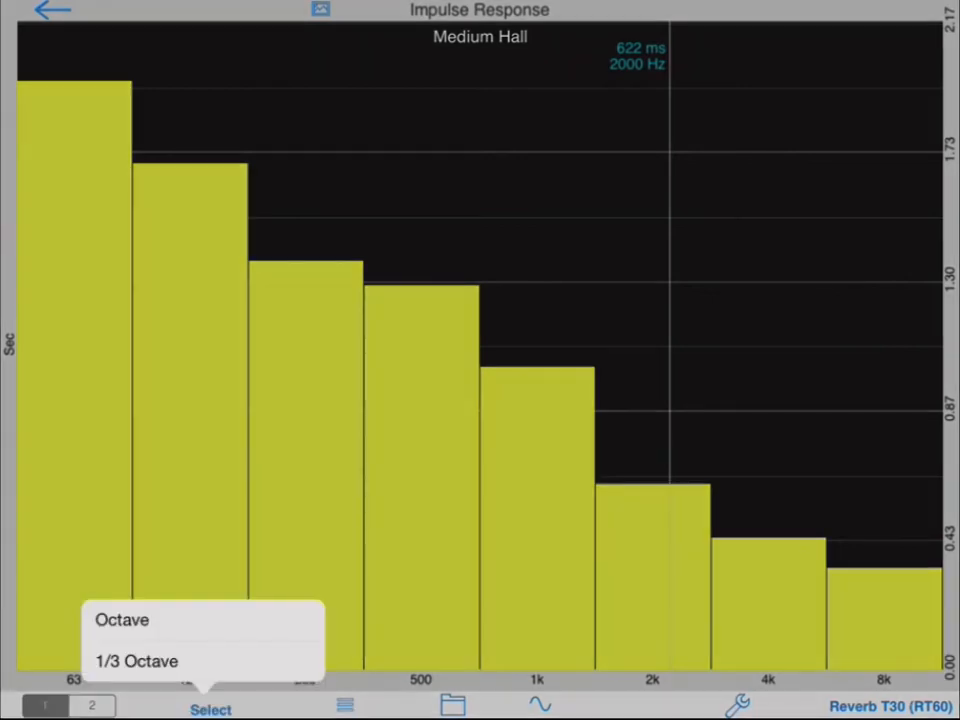
{"action": "left_click", "coordinate": [136, 661]}
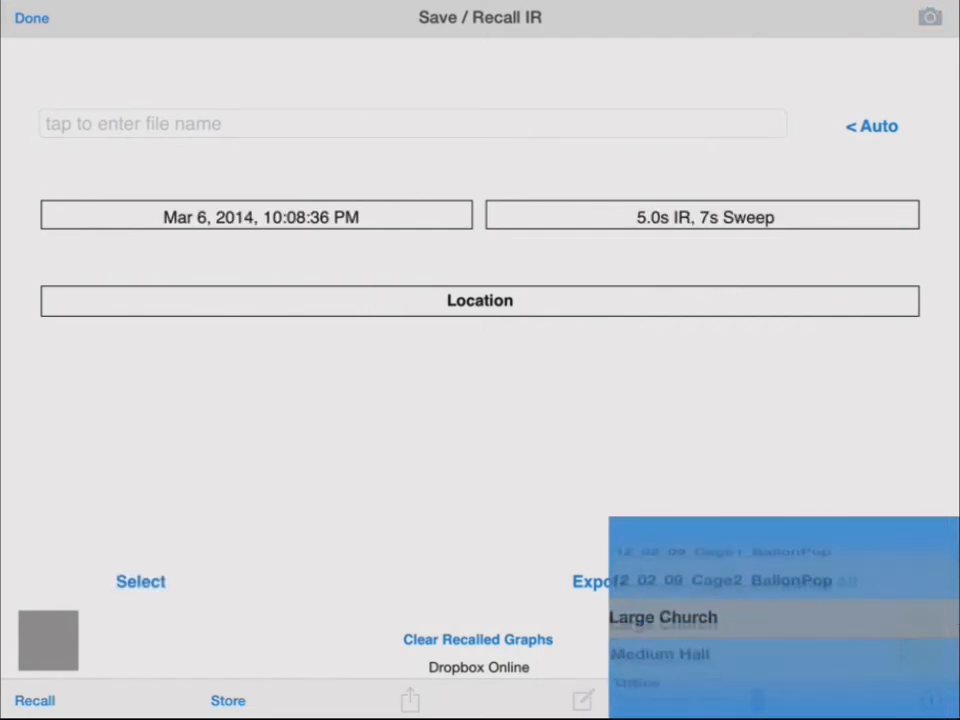
- Recall the 12_02_09_Cage2_BallonPop impulse response and display it in whole-octave bands
{"action": "left_click", "coordinate": [658, 617]}
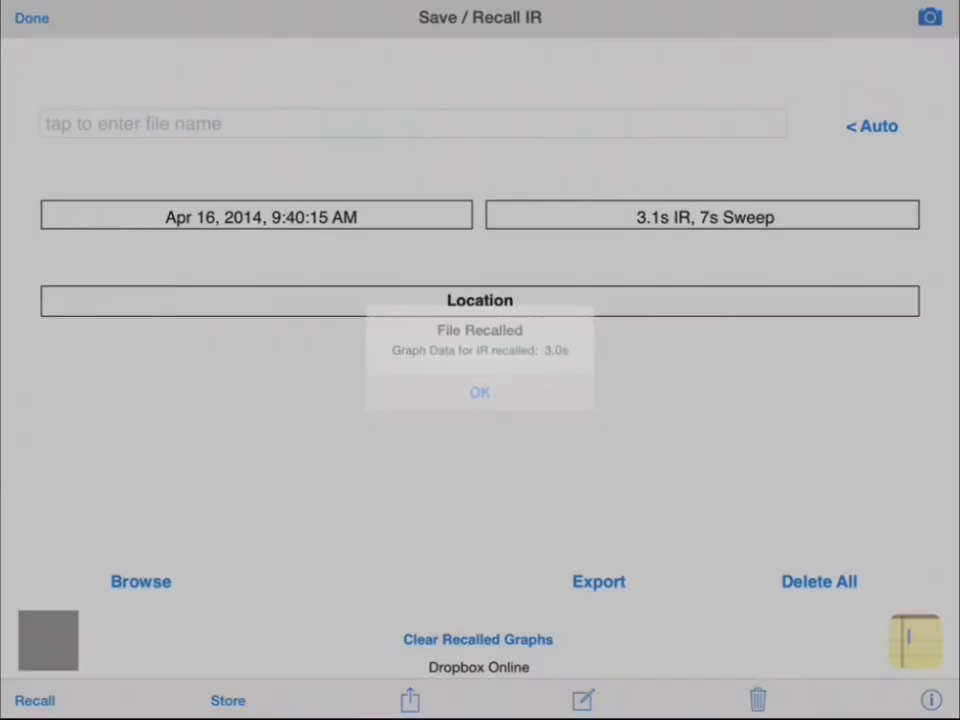
{"action": "left_click", "coordinate": [479, 392]}
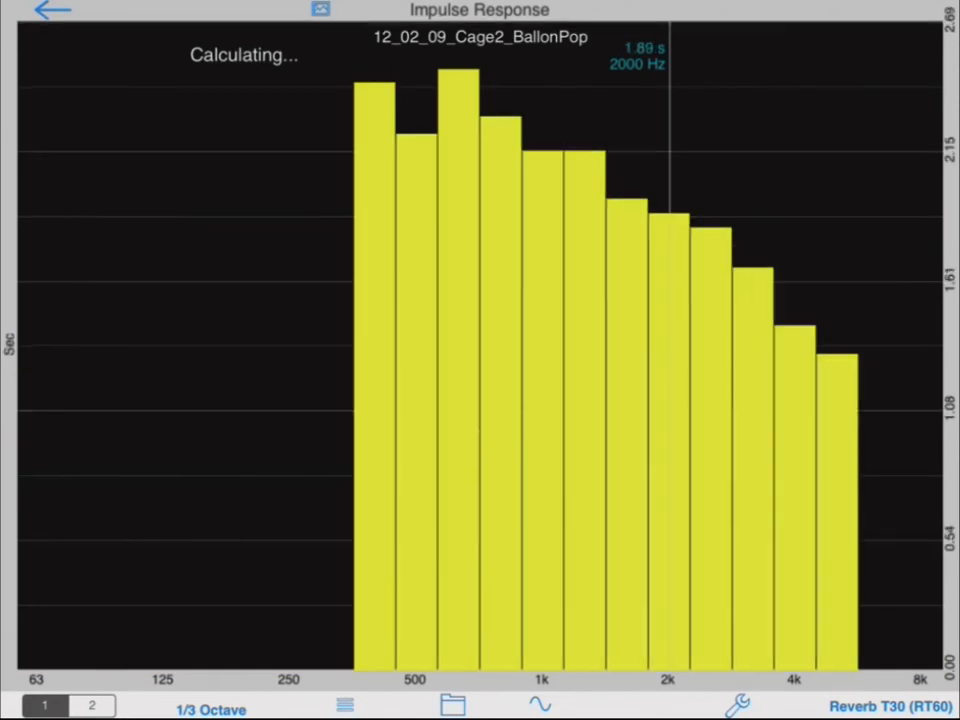
{"action": "left_click", "coordinate": [210, 710]}
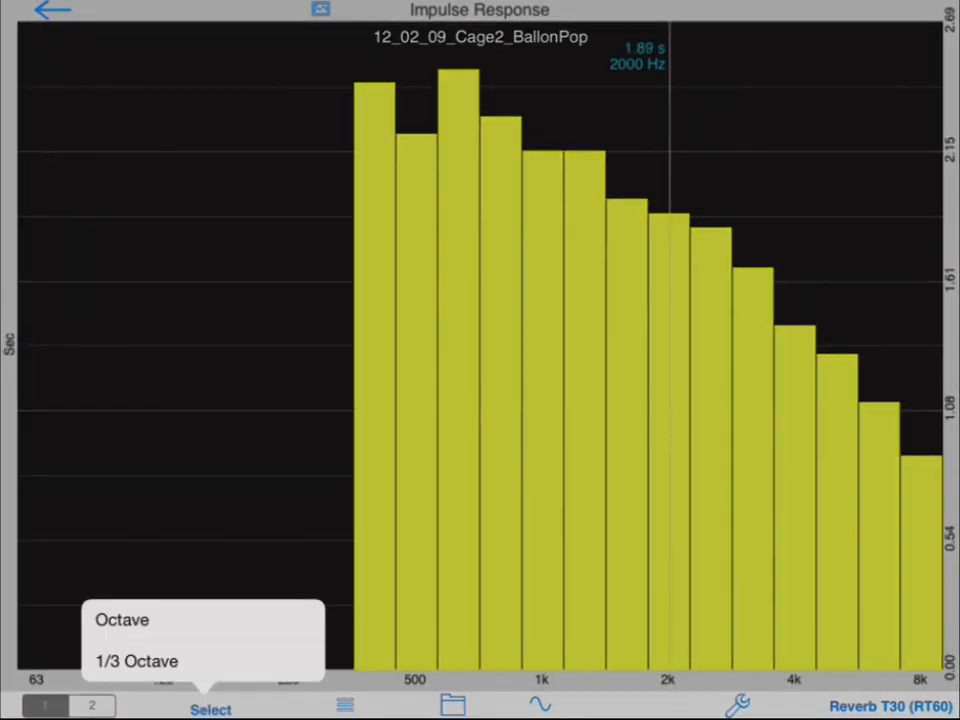
{"action": "left_click", "coordinate": [119, 621]}
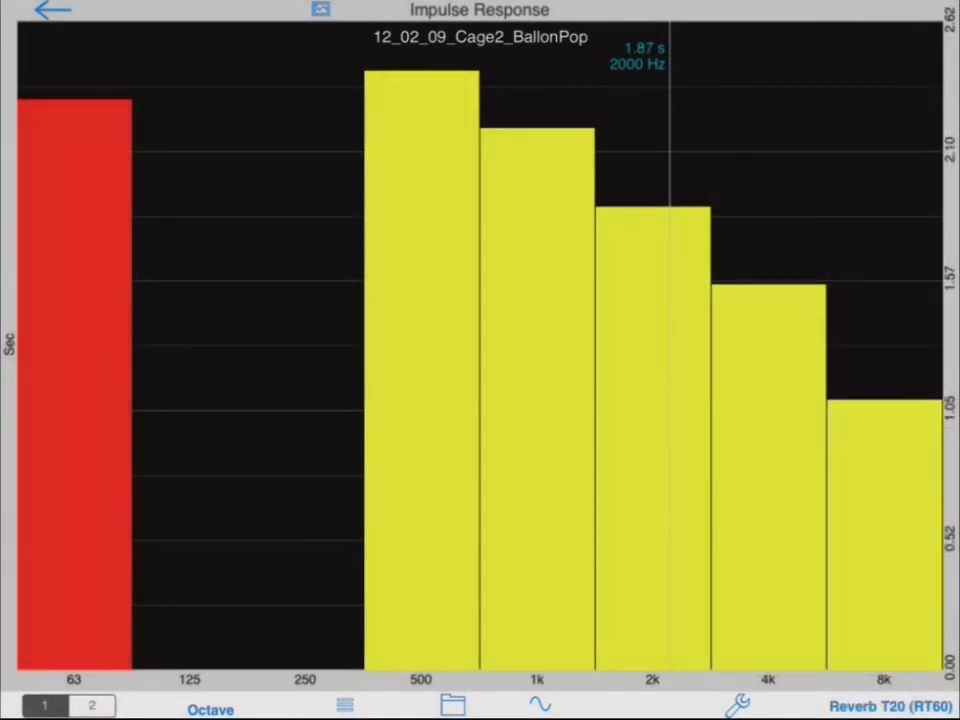
- View the balloon pop's Clarity C80, Clarity C50, then Definition results
{"action": "left_click", "coordinate": [875, 705]}
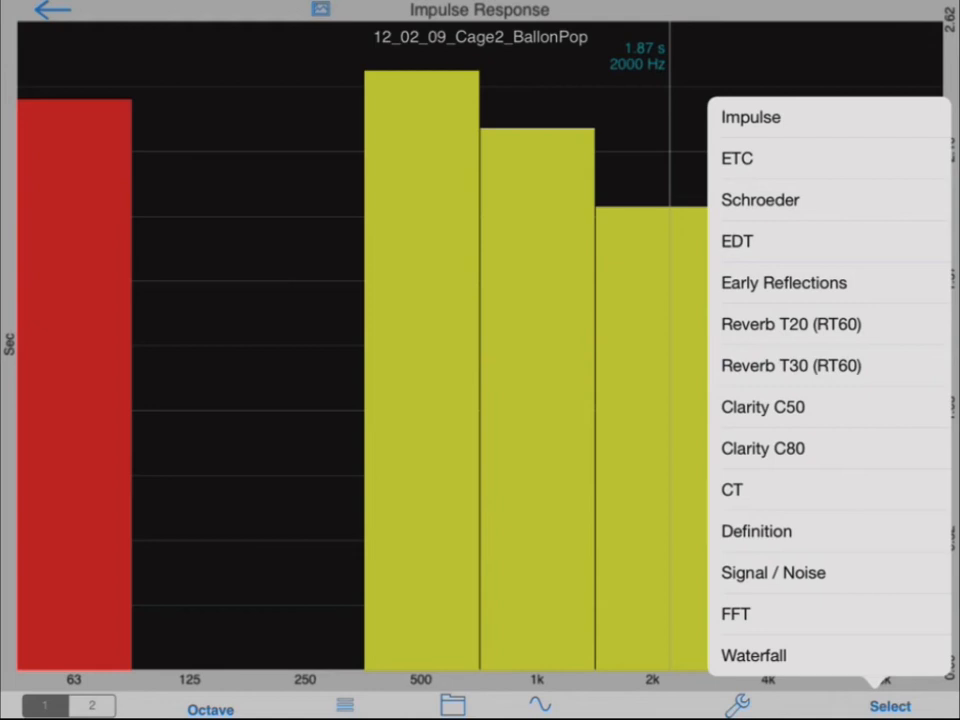
{"action": "left_click", "coordinate": [763, 407]}
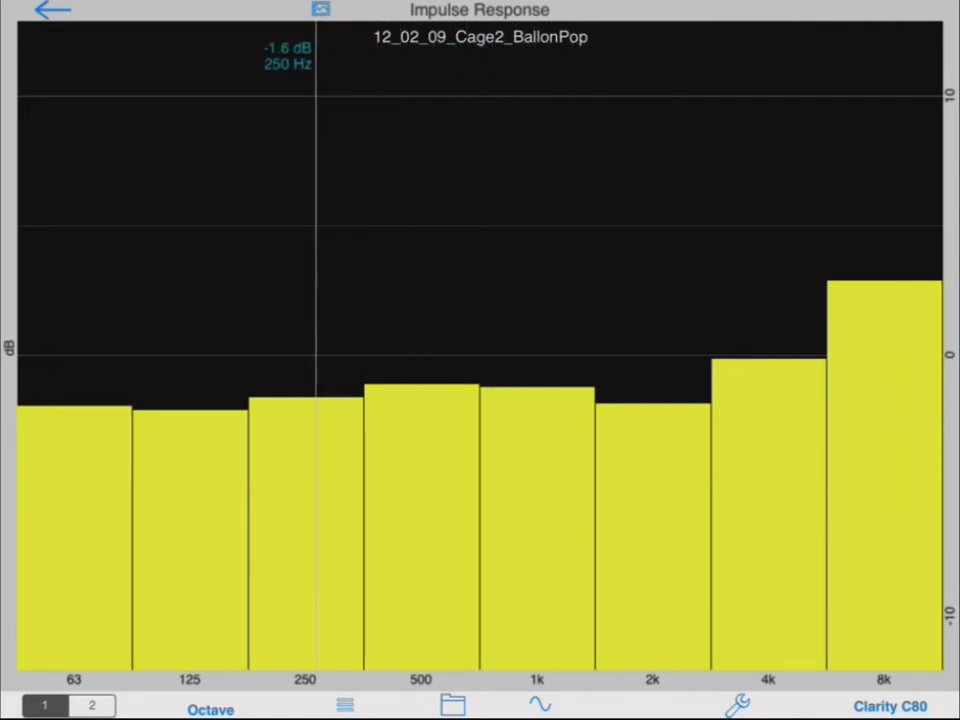
{"action": "left_click", "coordinate": [888, 704]}
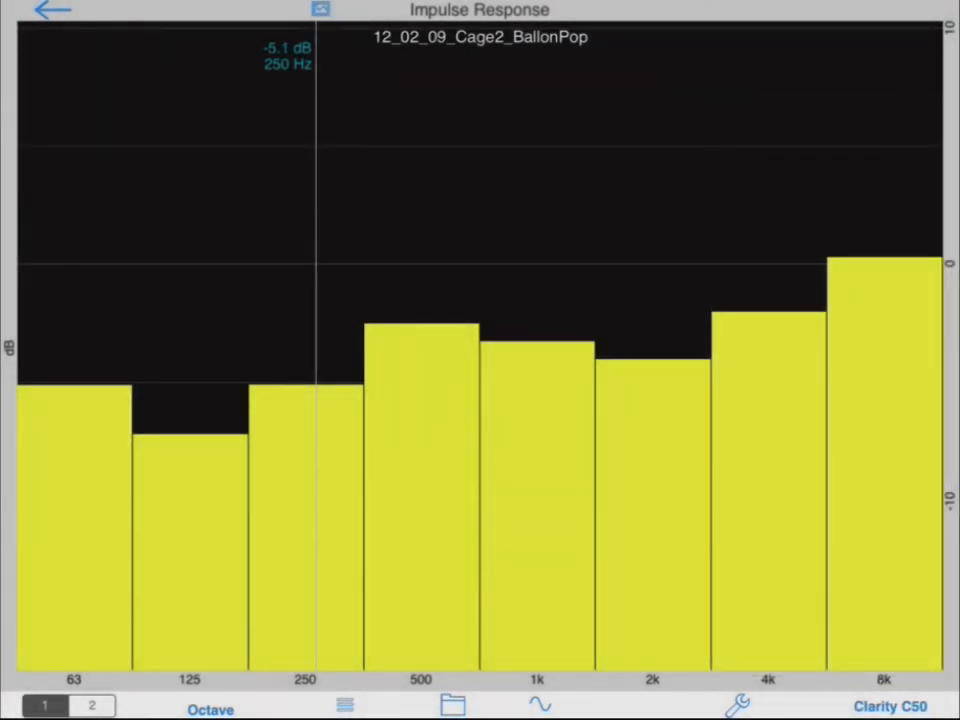
{"action": "left_click", "coordinate": [882, 705]}
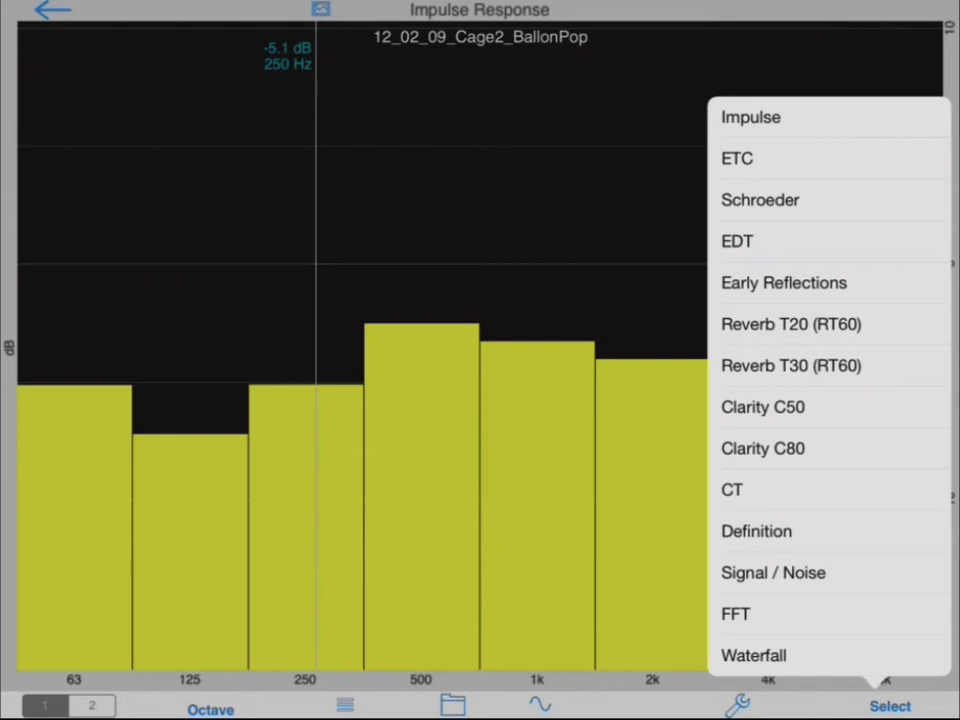
{"action": "left_click", "coordinate": [731, 490]}
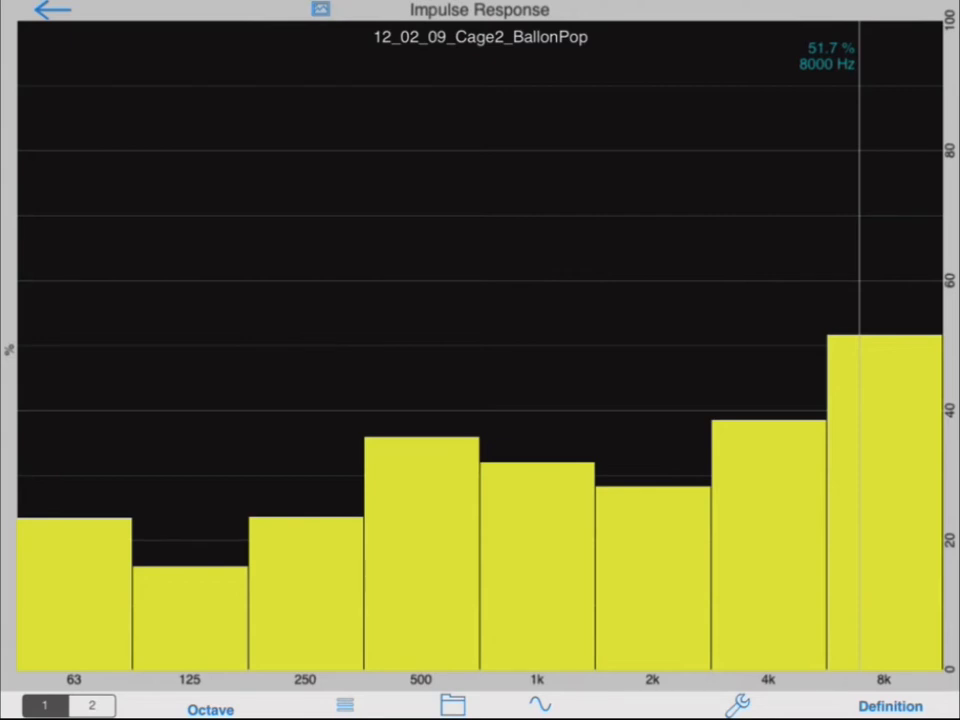
- Show the balloon pop's octave-band Signal / Noise levels
{"action": "left_click", "coordinate": [888, 703]}
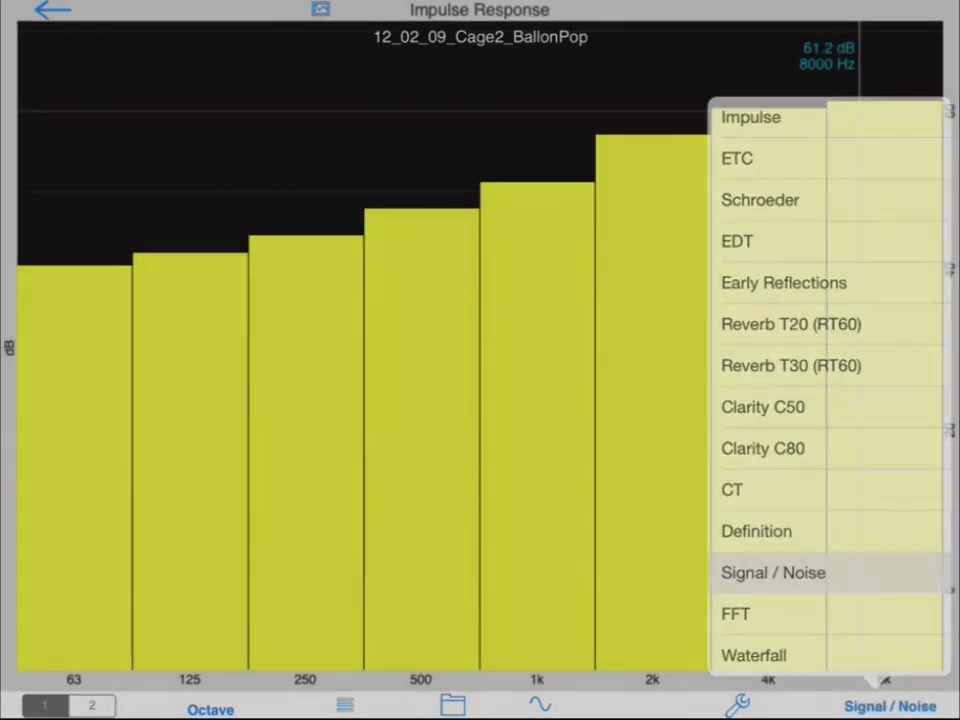
{"action": "left_click", "coordinate": [772, 573]}
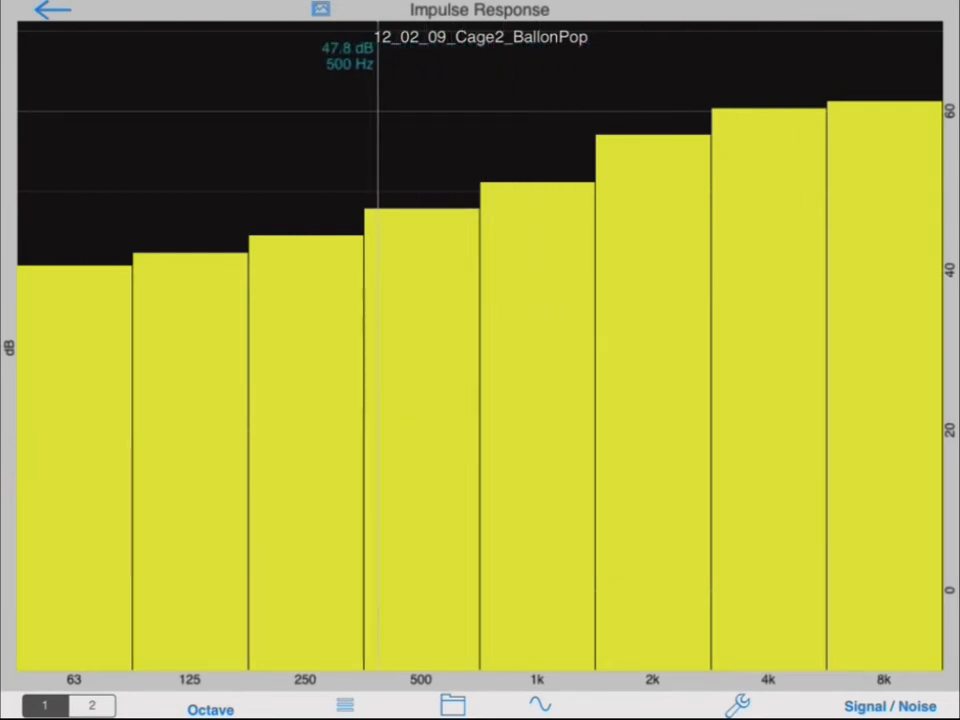
- Reopen the impulse response Setup screen with ETC, generator, FFT and waterfall settings
{"action": "left_click", "coordinate": [744, 705]}
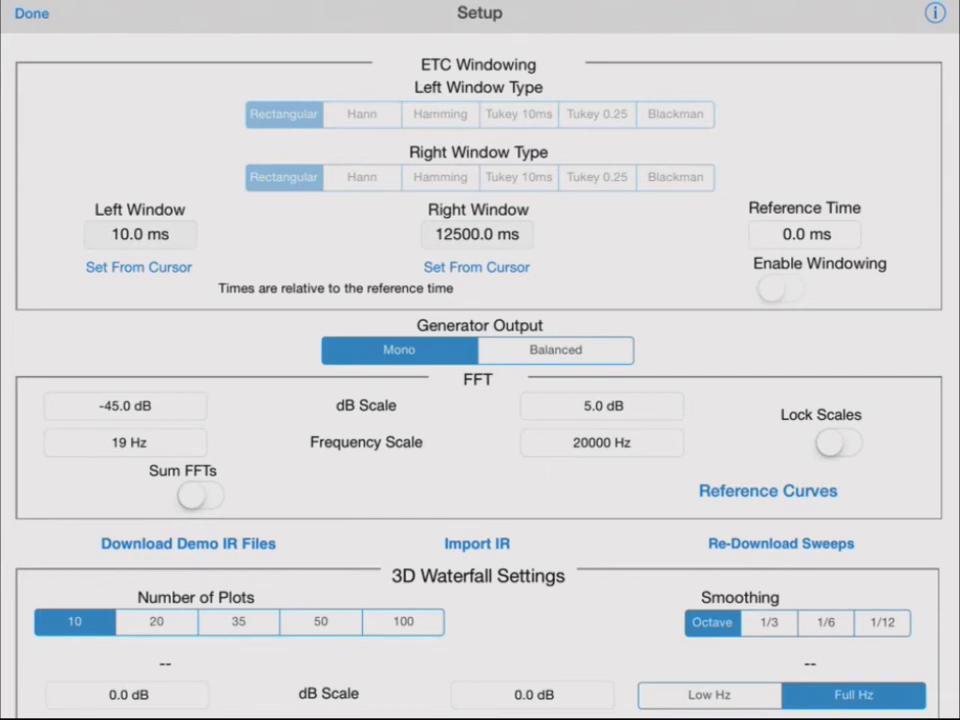
- Recall the saved Speaker On Baffle2 impulse response and bring up the analysis-type list
{"action": "left_click", "coordinate": [476, 544]}
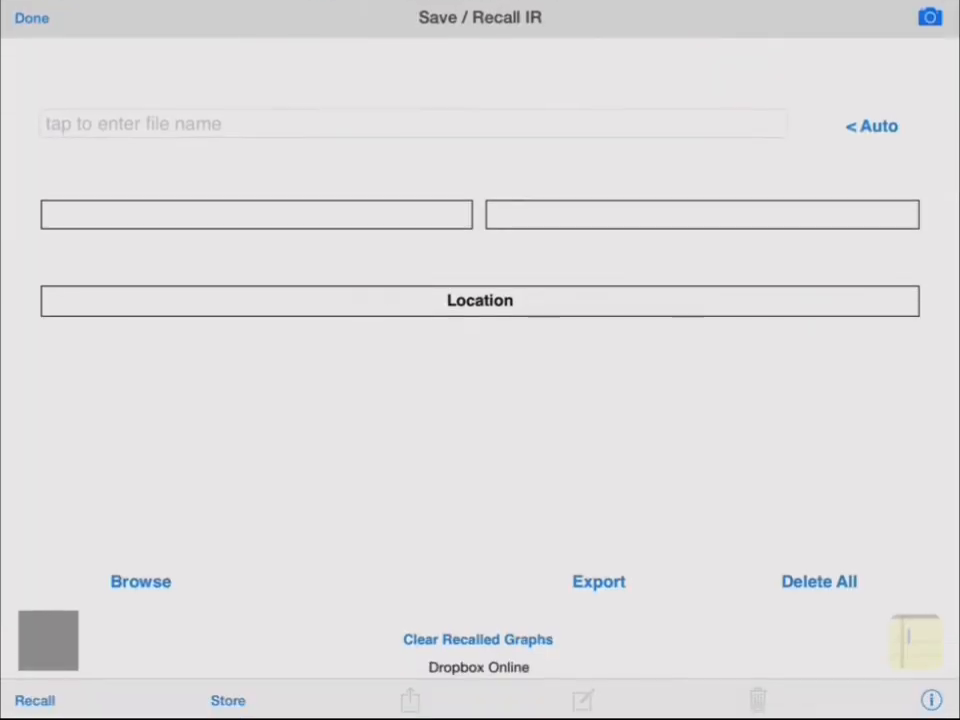
{"action": "left_click", "coordinate": [140, 581]}
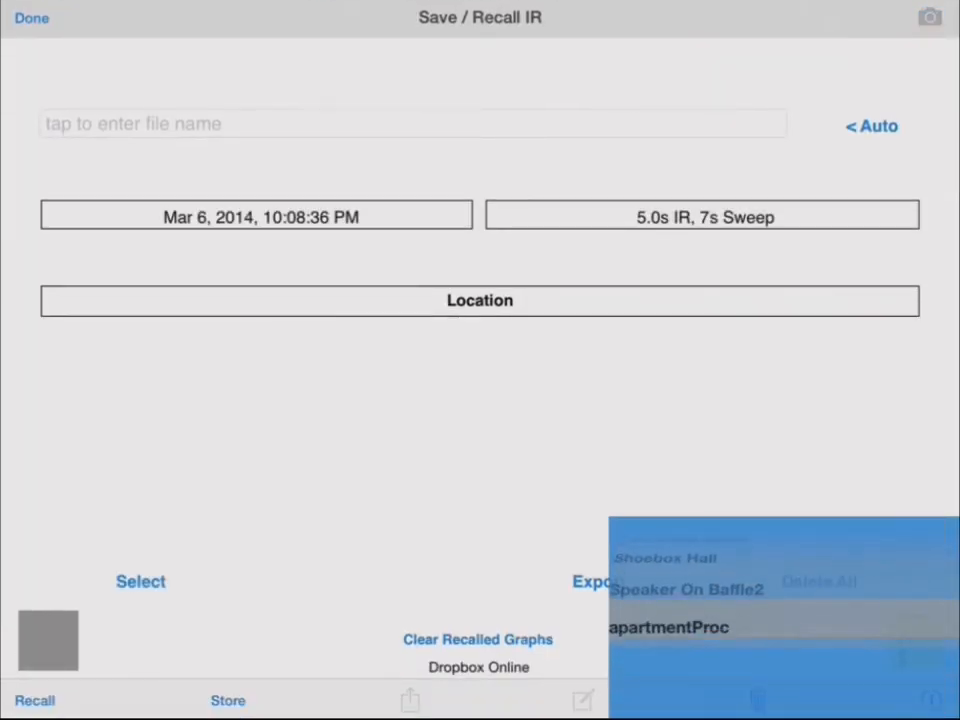
{"action": "left_click", "coordinate": [682, 589]}
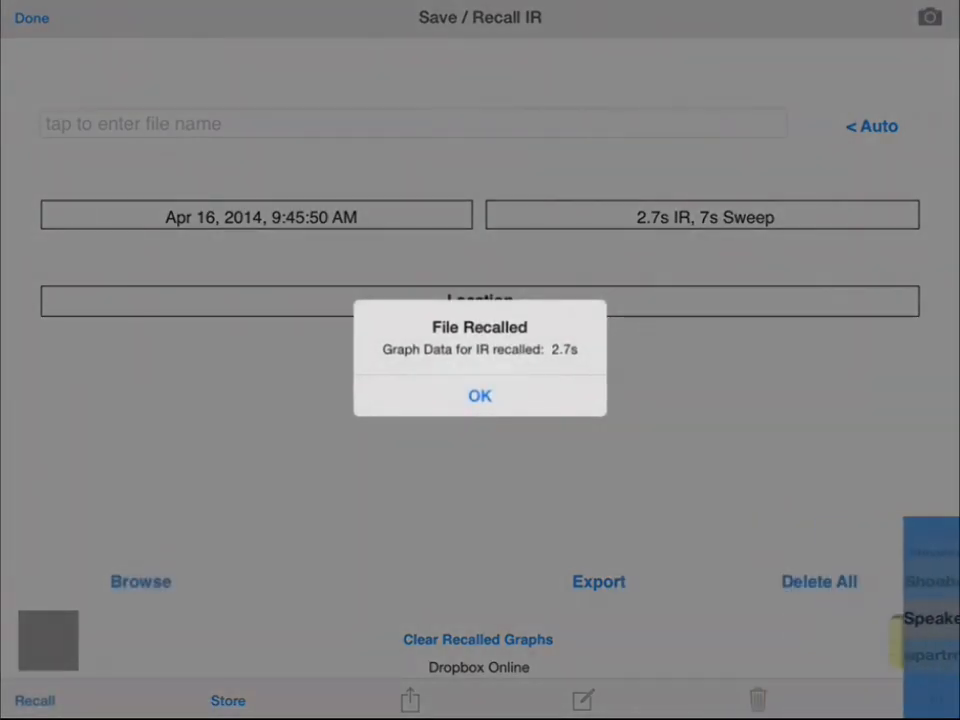
{"action": "left_click", "coordinate": [479, 396]}
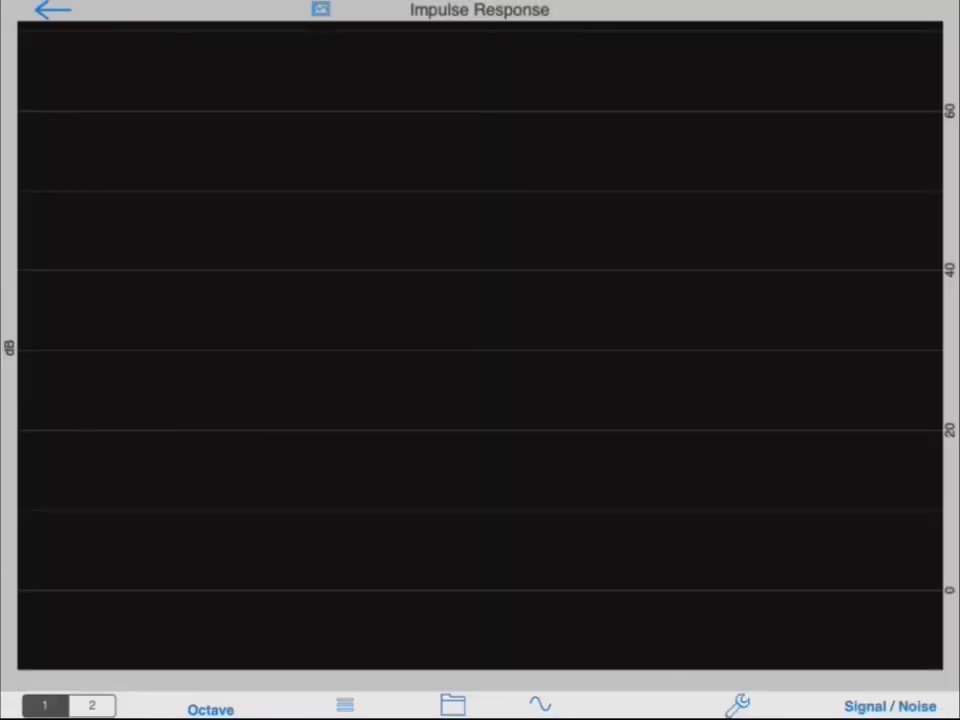
{"action": "left_click", "coordinate": [877, 703]}
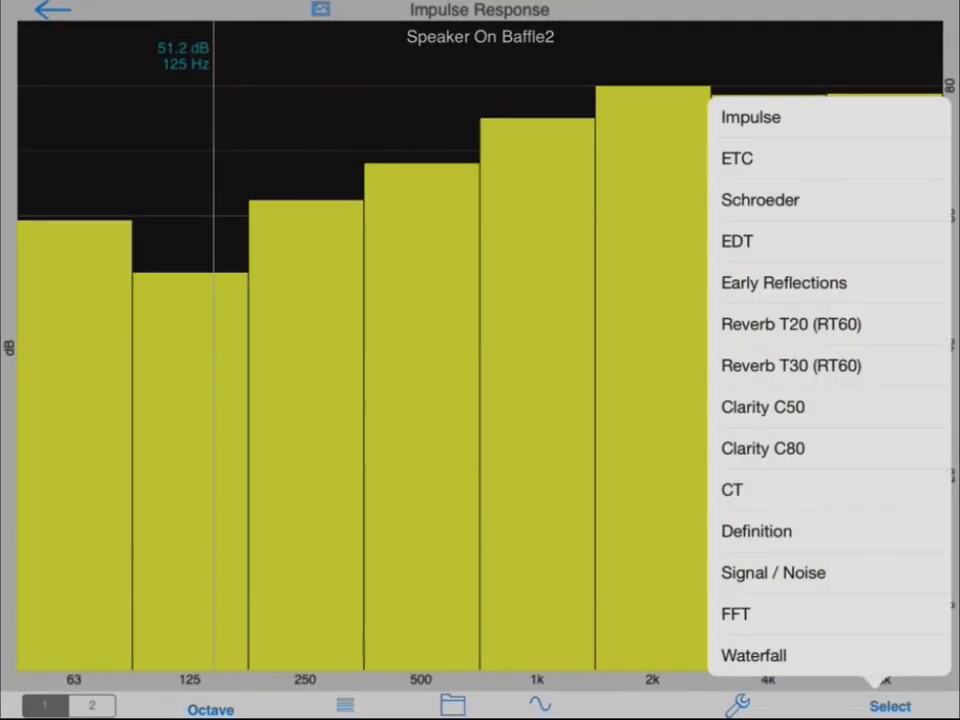
- Show Speaker On Baffle2 as an unsmoothed FFT, with the ETC cursor just before the impulse
{"action": "left_click", "coordinate": [735, 613]}
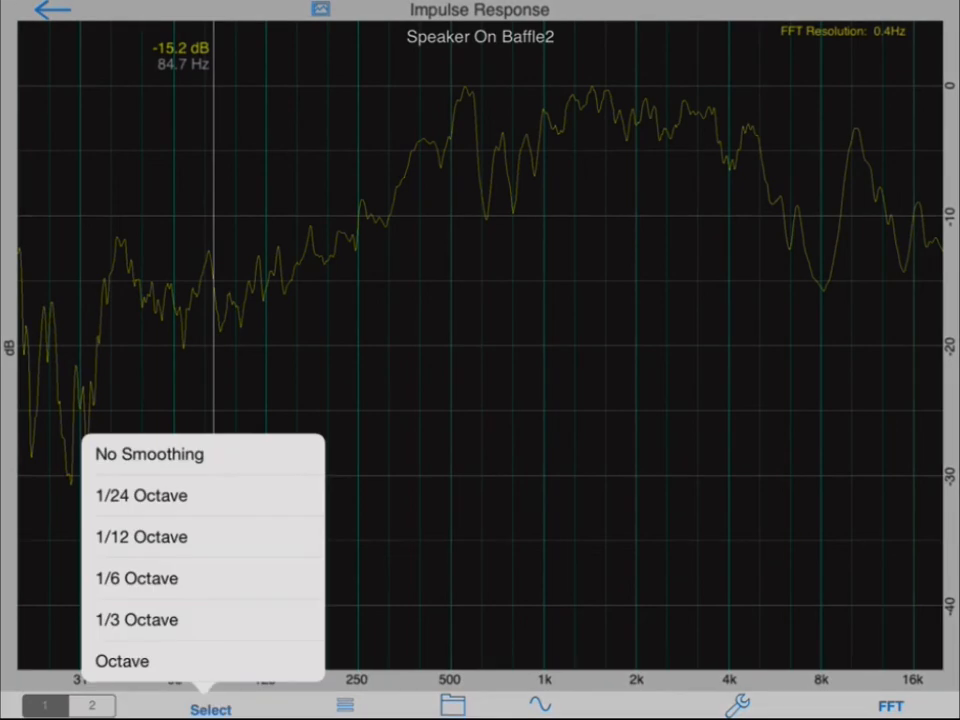
{"action": "left_click", "coordinate": [149, 454]}
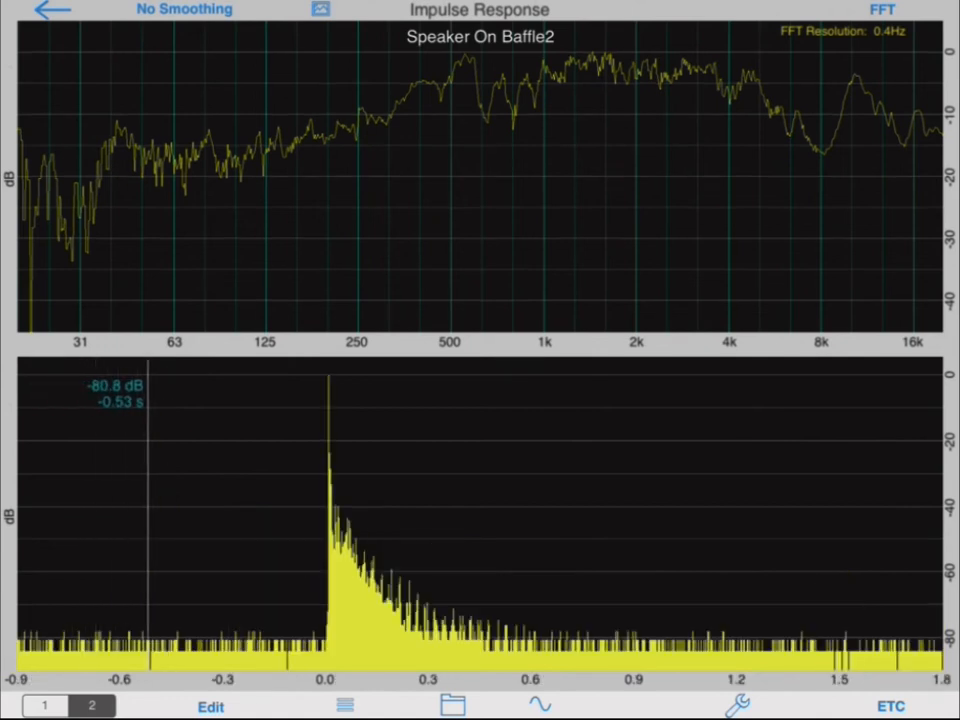
{"action": "left_click_drag", "start_coordinate": [145, 500], "coordinate": [285, 500]}
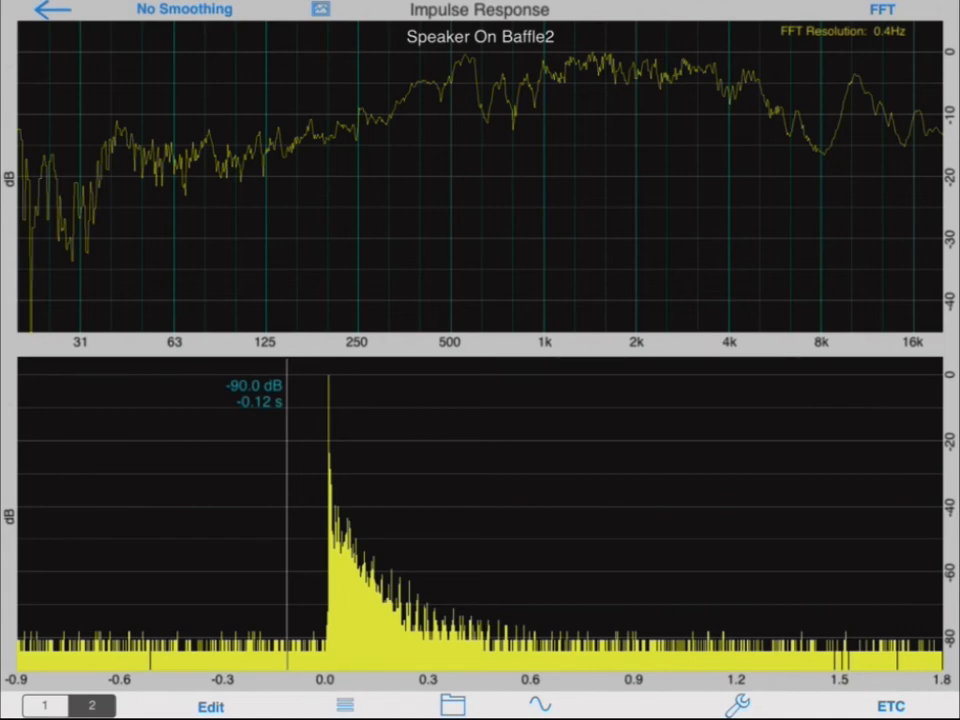
{"action": "left_click", "coordinate": [741, 707]}
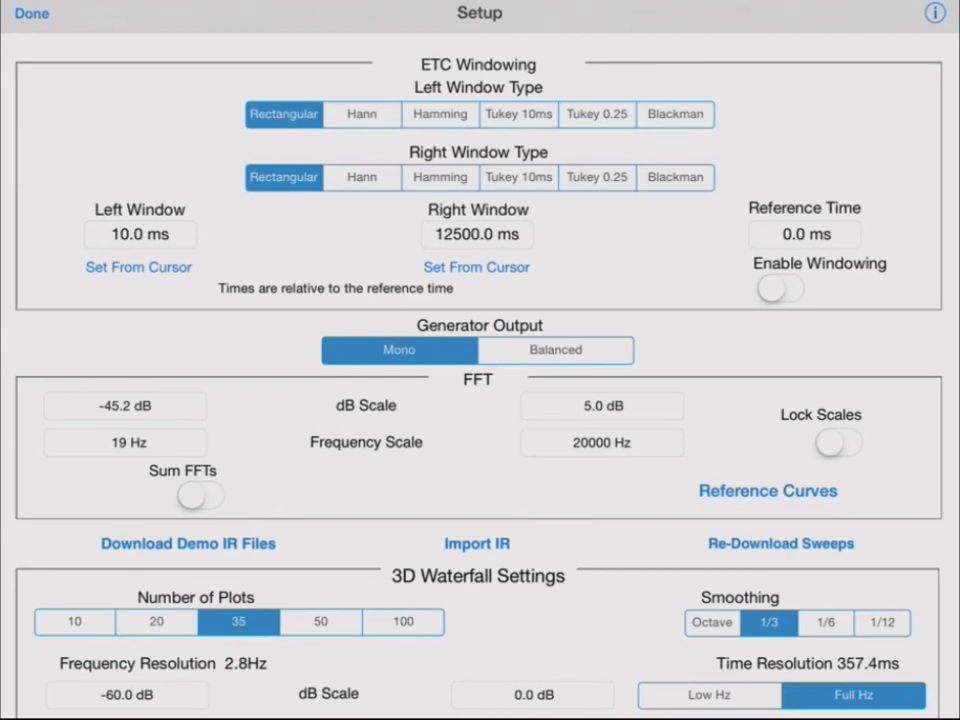
- Set Left and Right window types to Tukey 0.25 and the right window to 5.9 ms
{"action": "left_click", "coordinate": [596, 114]}
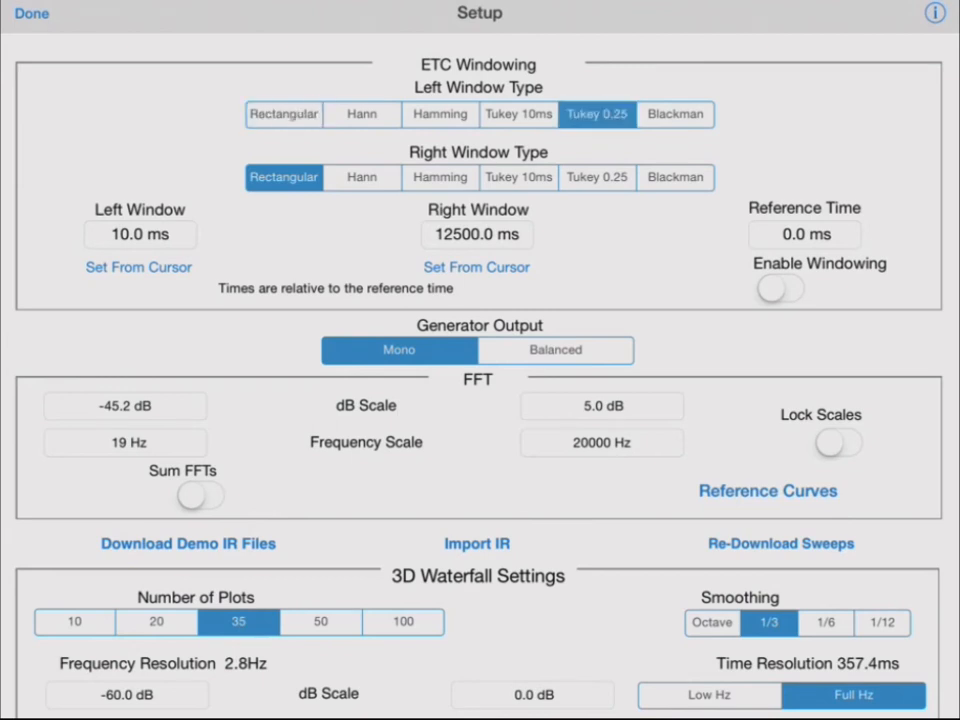
{"action": "left_click", "coordinate": [596, 177]}
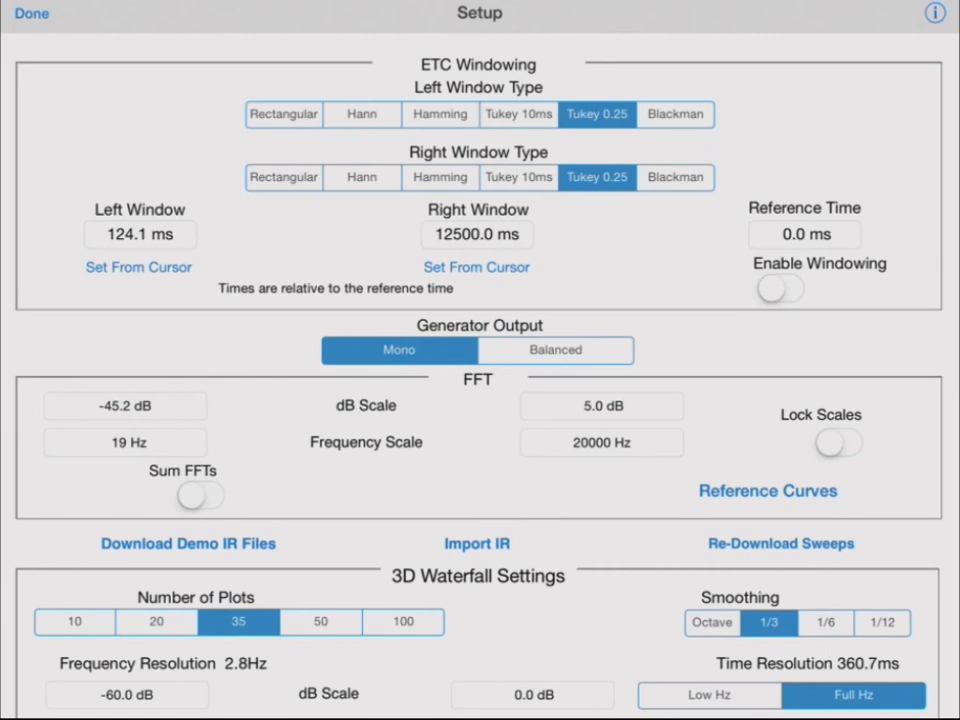
{"action": "left_click", "coordinate": [476, 234]}
{"action": "type", "text": "5.9"}
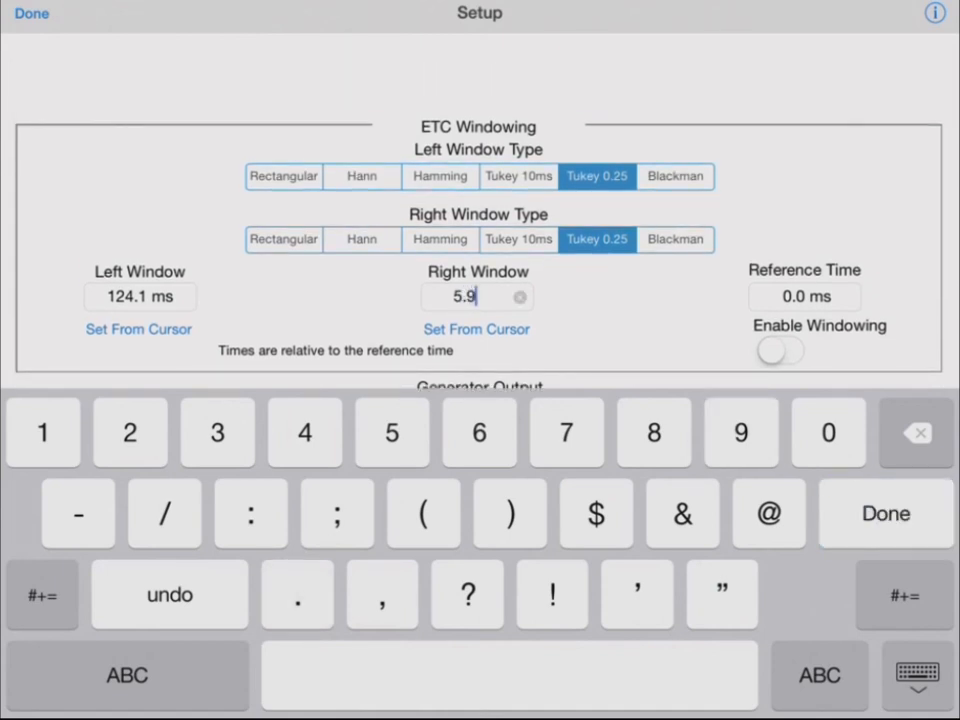
{"action": "left_click", "coordinate": [885, 514]}
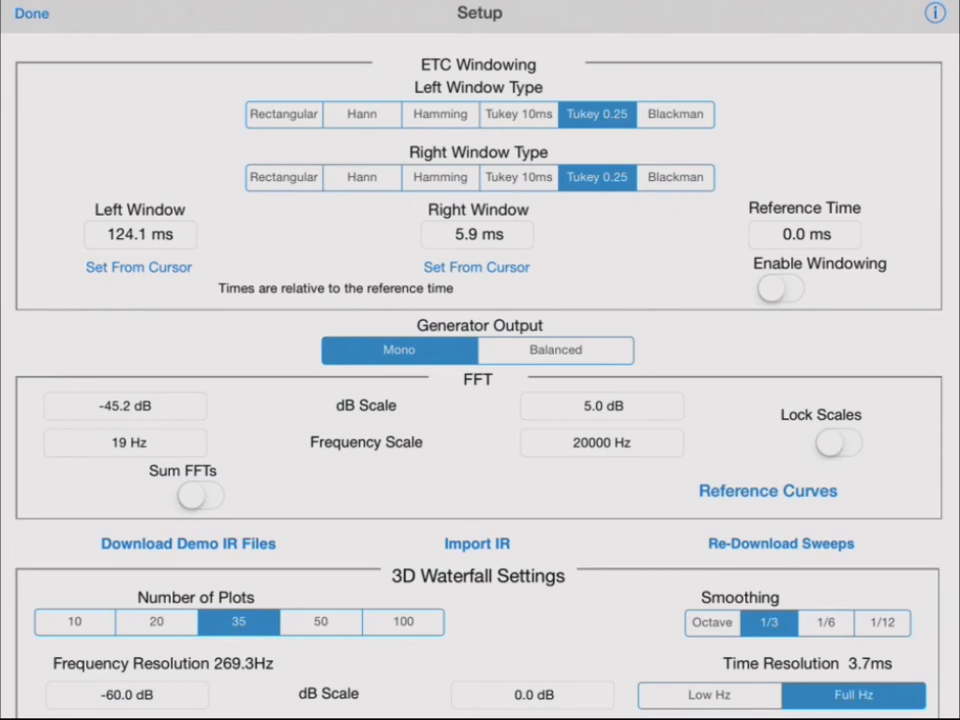
{"action": "left_click", "coordinate": [803, 234]}
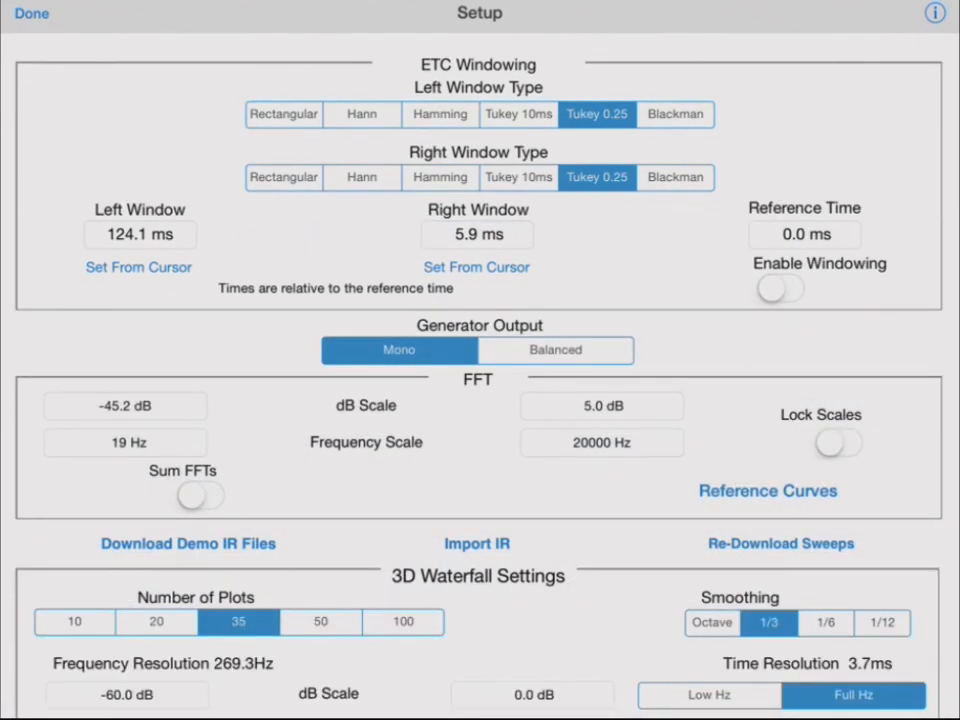
- Switch on Enable Windowing and go to the Save/Recall IR file list
{"action": "left_click", "coordinate": [781, 288]}
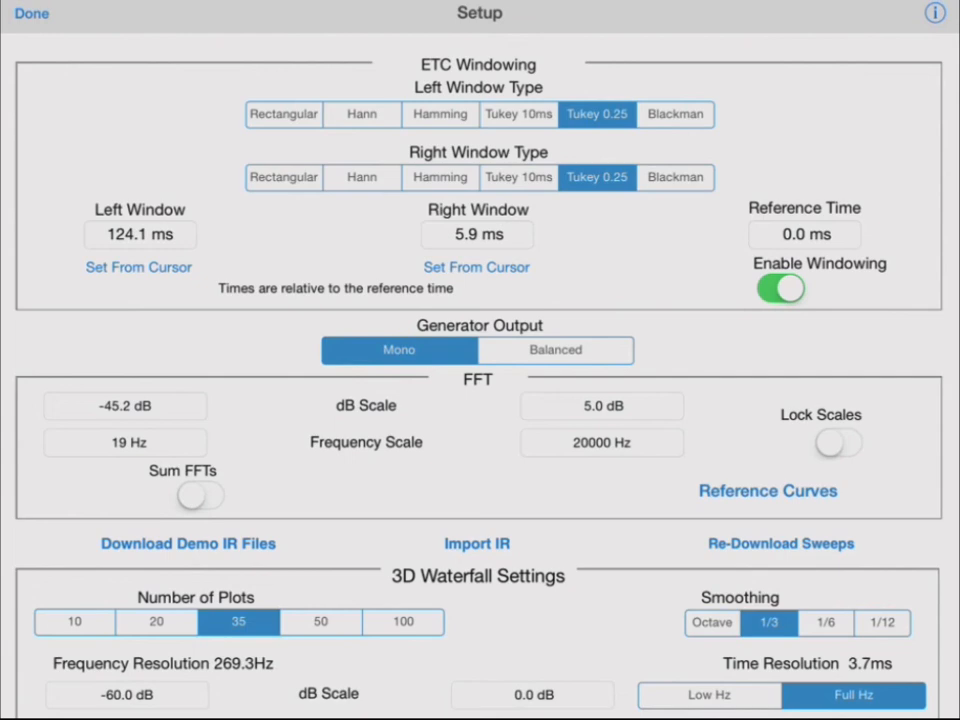
{"action": "left_click", "coordinate": [33, 15]}
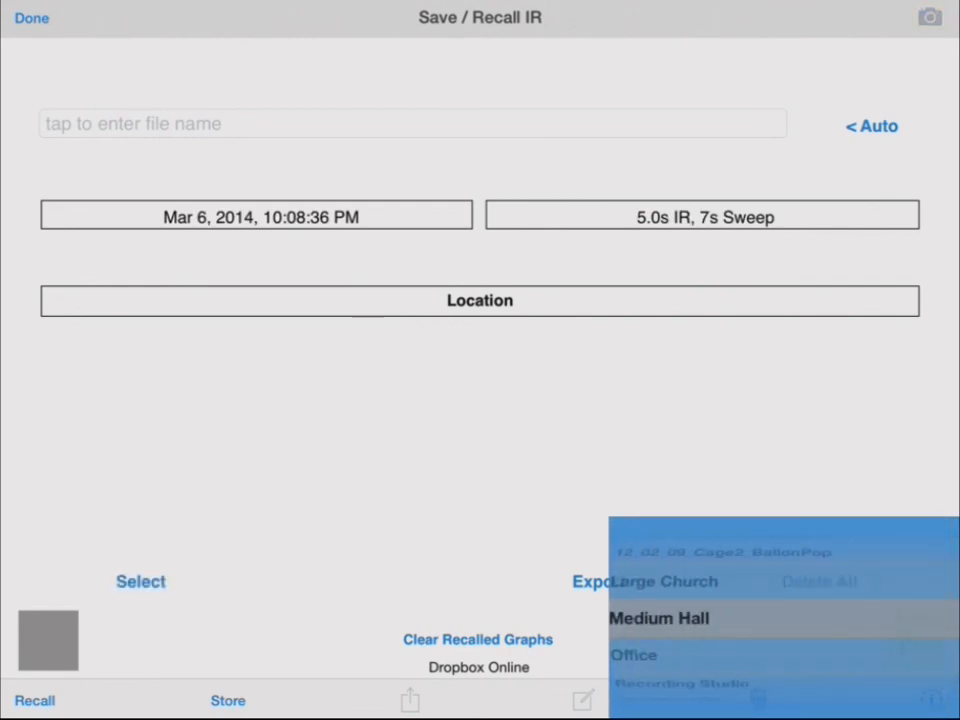
- Recall Medium Hall as IR 2 to overlay Shoebox Hall's FFT
{"action": "scroll", "scroll_direction": "down", "scroll_amount": 3}
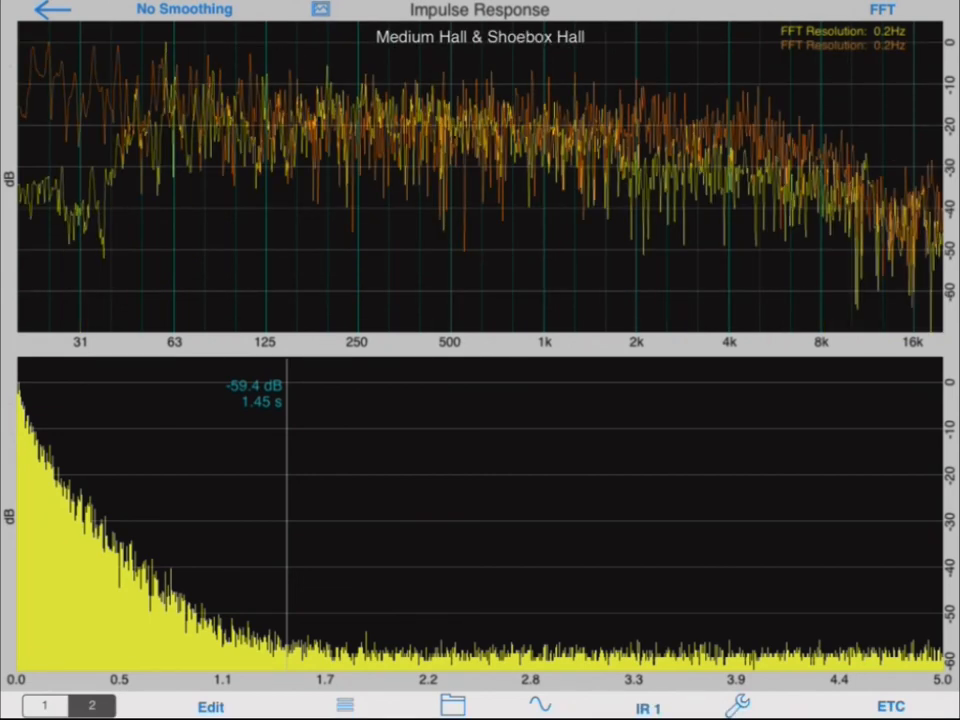
{"action": "left_click", "coordinate": [645, 709]}
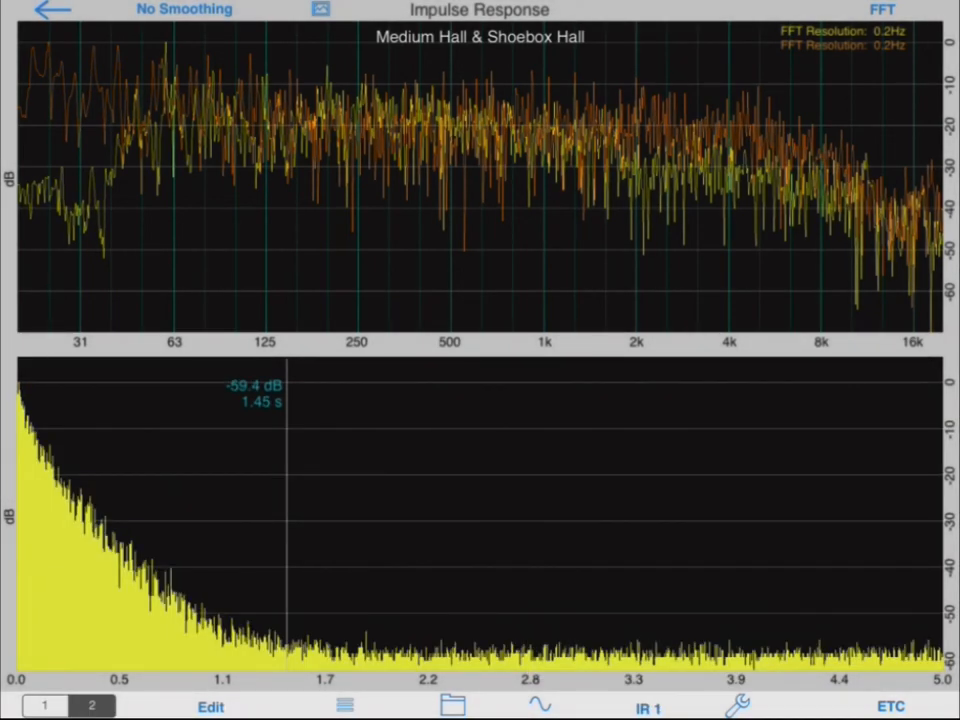
{"action": "left_click", "coordinate": [885, 705]}
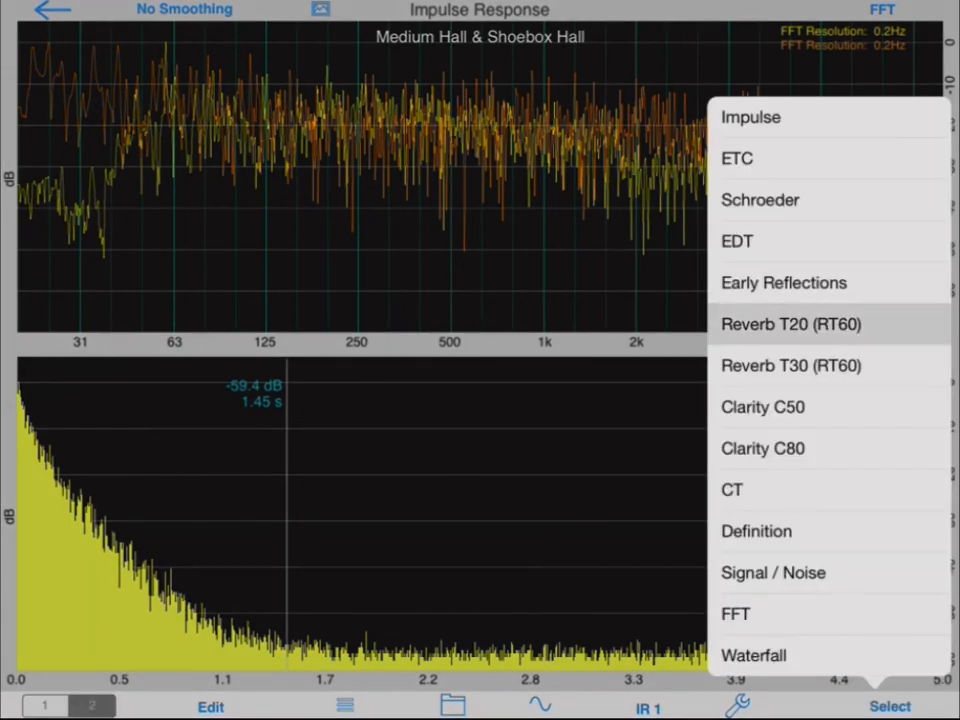
- Show octave-band Reverb T20 (RT60) as the IR 2 minus IR 1 difference
{"action": "left_click", "coordinate": [787, 324]}
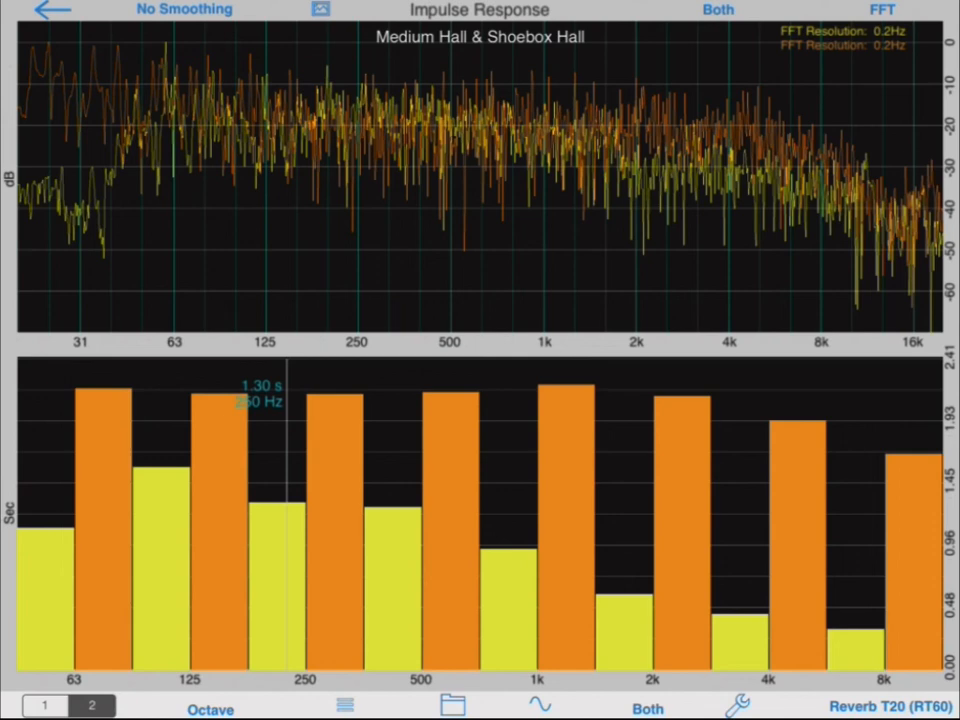
{"action": "left_click", "coordinate": [645, 706]}
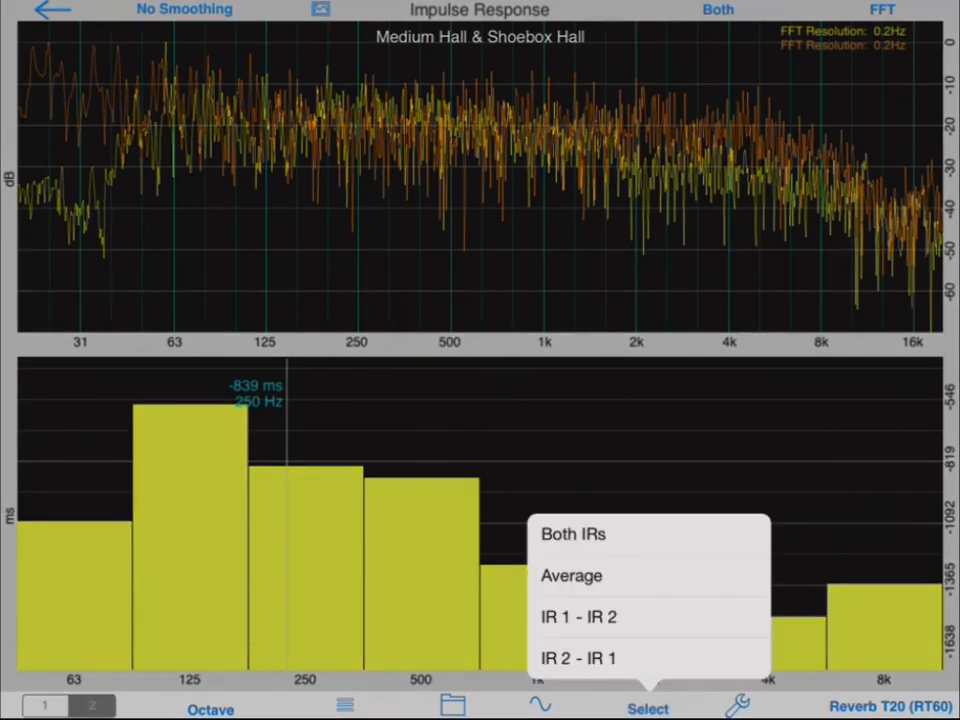
{"action": "left_click", "coordinate": [578, 658]}
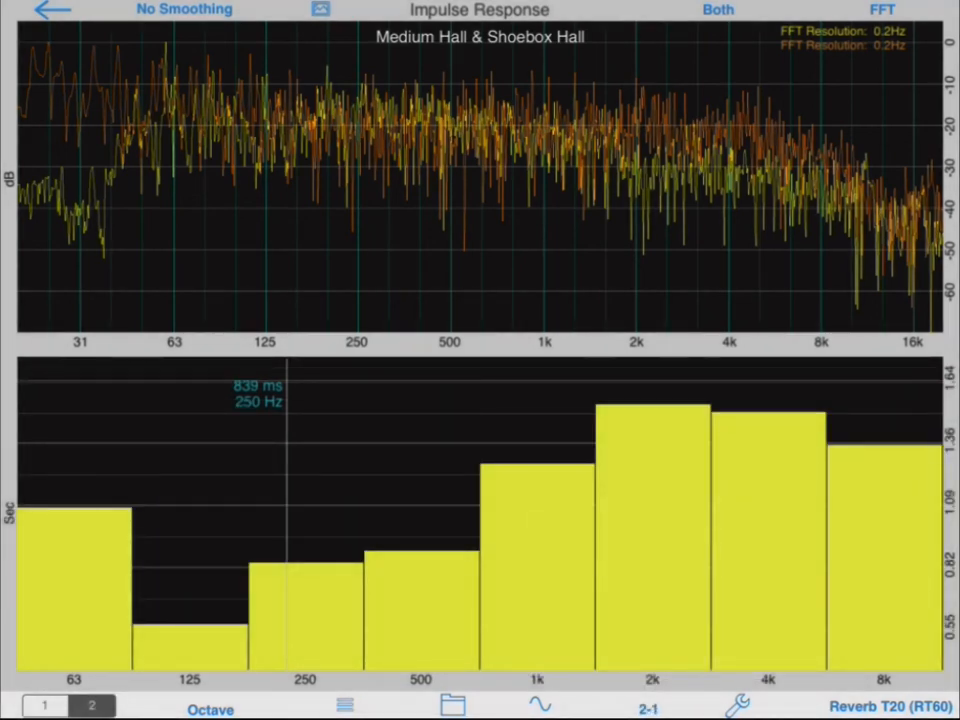